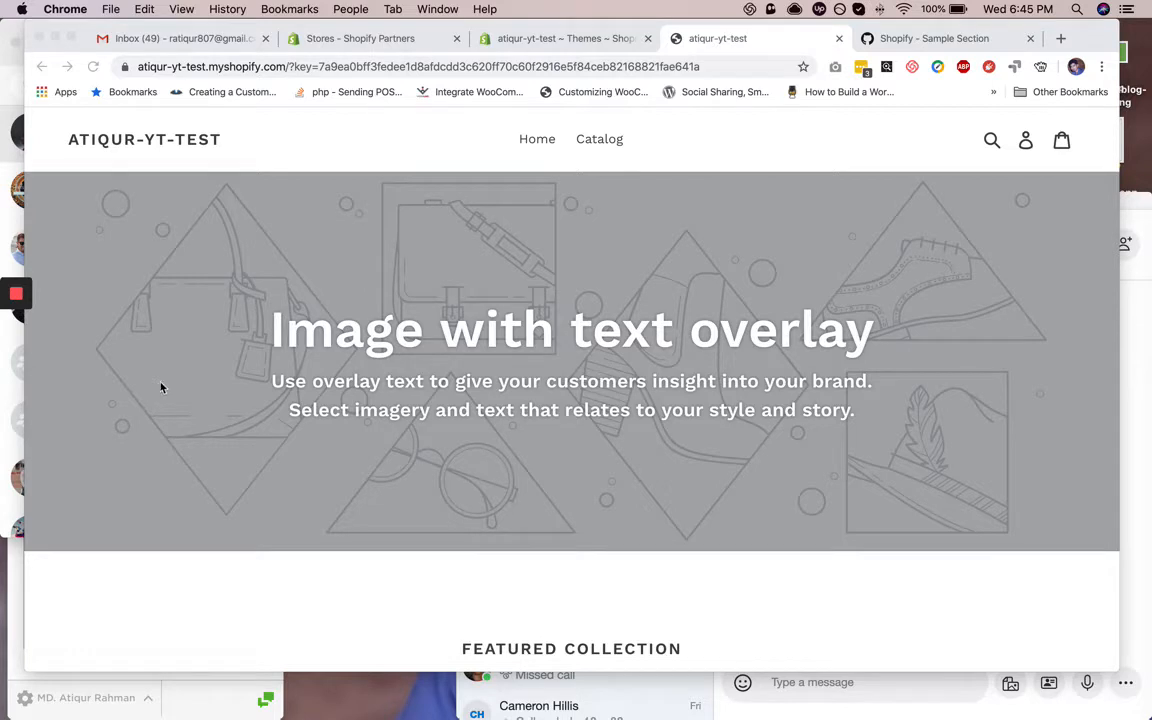
pyautogui.moveTo(376, 122)
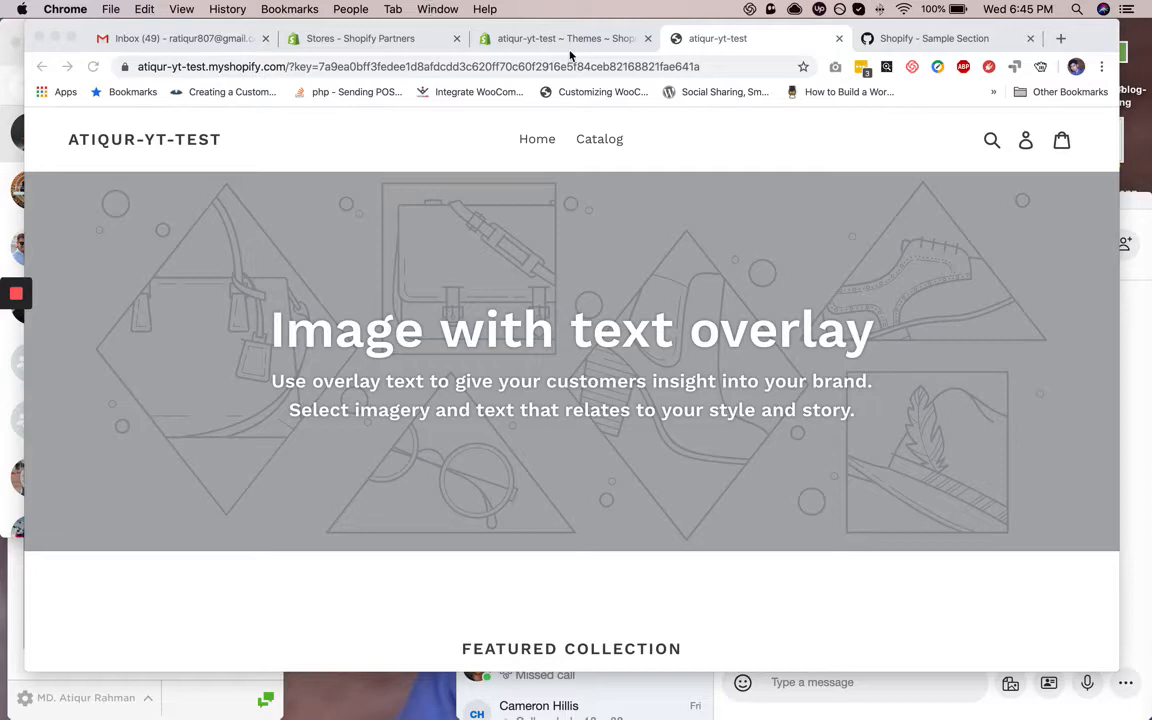
# Open the code editor for the live Debut theme from the Themes page.
pyautogui.click(564, 38)
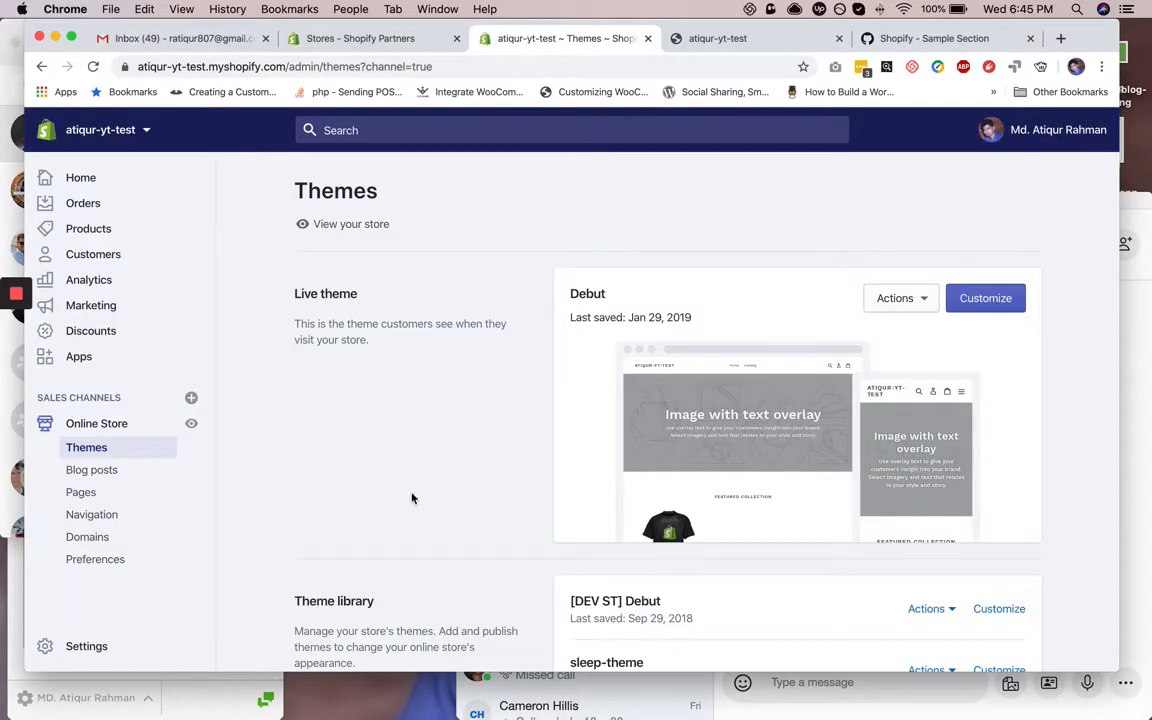
pyautogui.moveTo(490, 204)
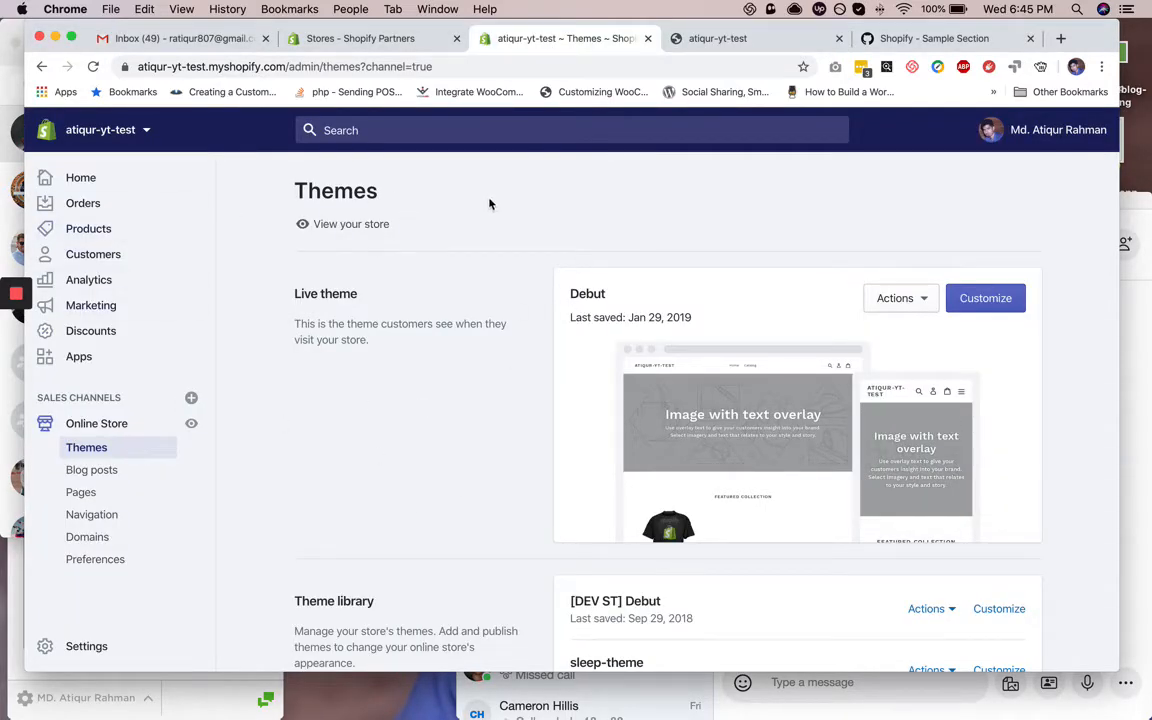
pyautogui.moveTo(86, 448)
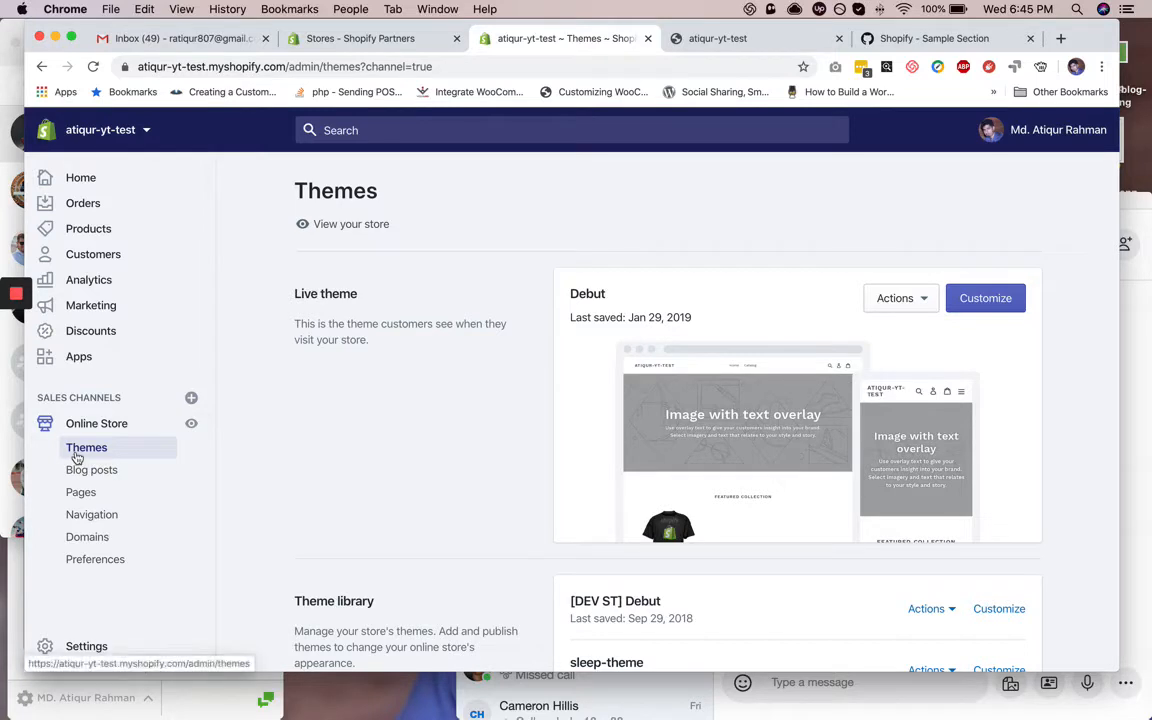
pyautogui.moveTo(910, 372)
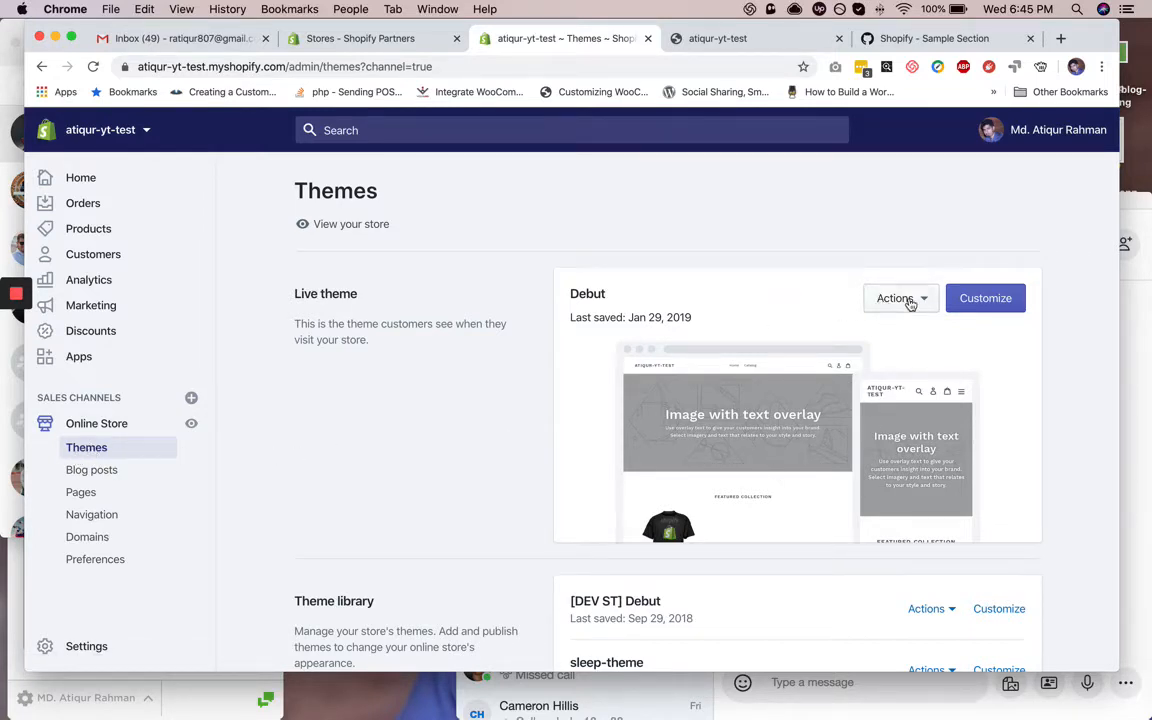
pyautogui.click(896, 298)
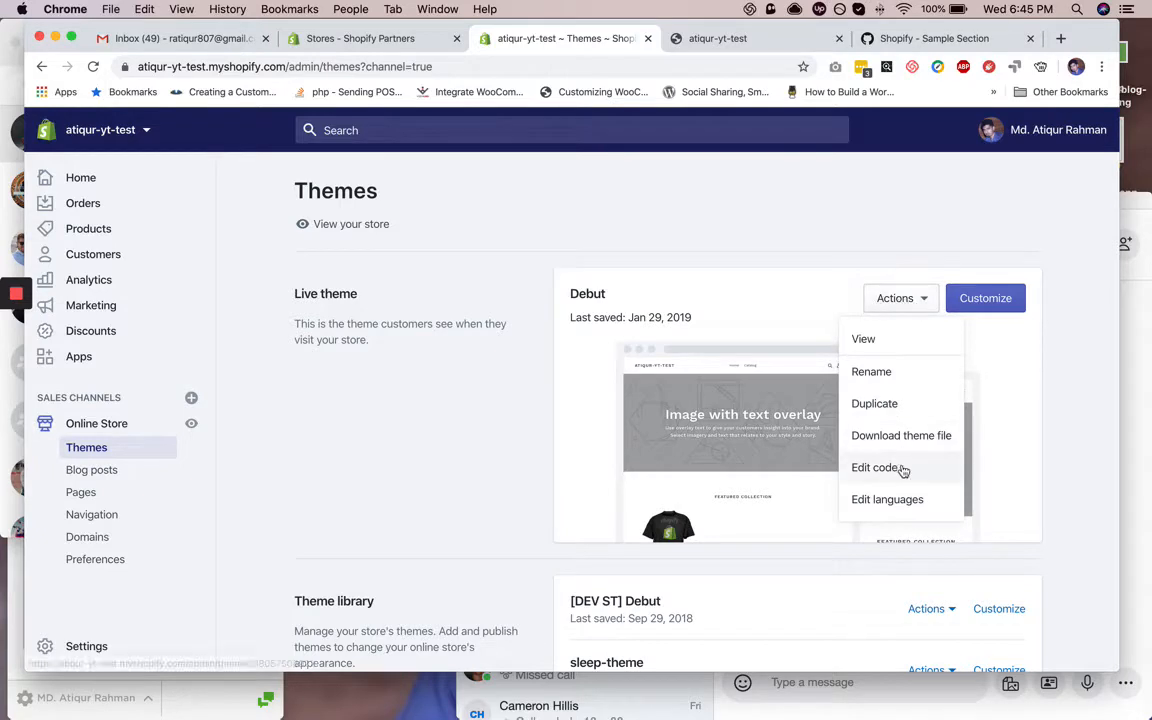
pyautogui.click(876, 468)
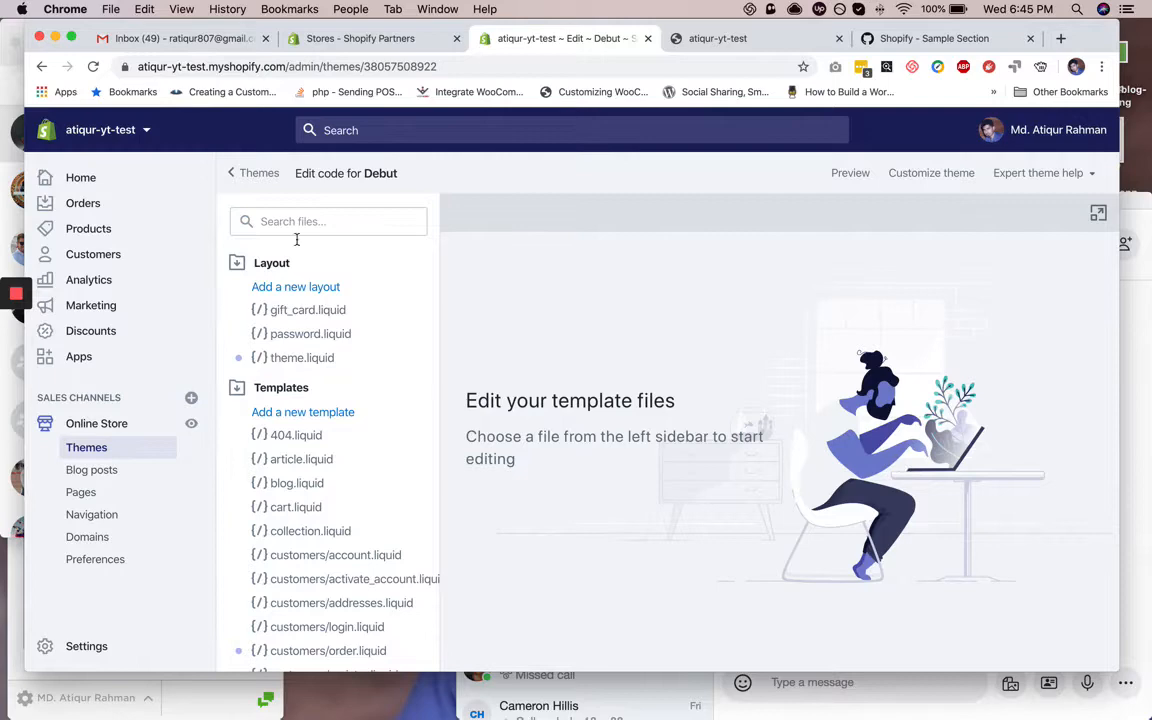
# Create a new section named top-bar, then switch to the sample section gist.
pyautogui.click(280, 388)
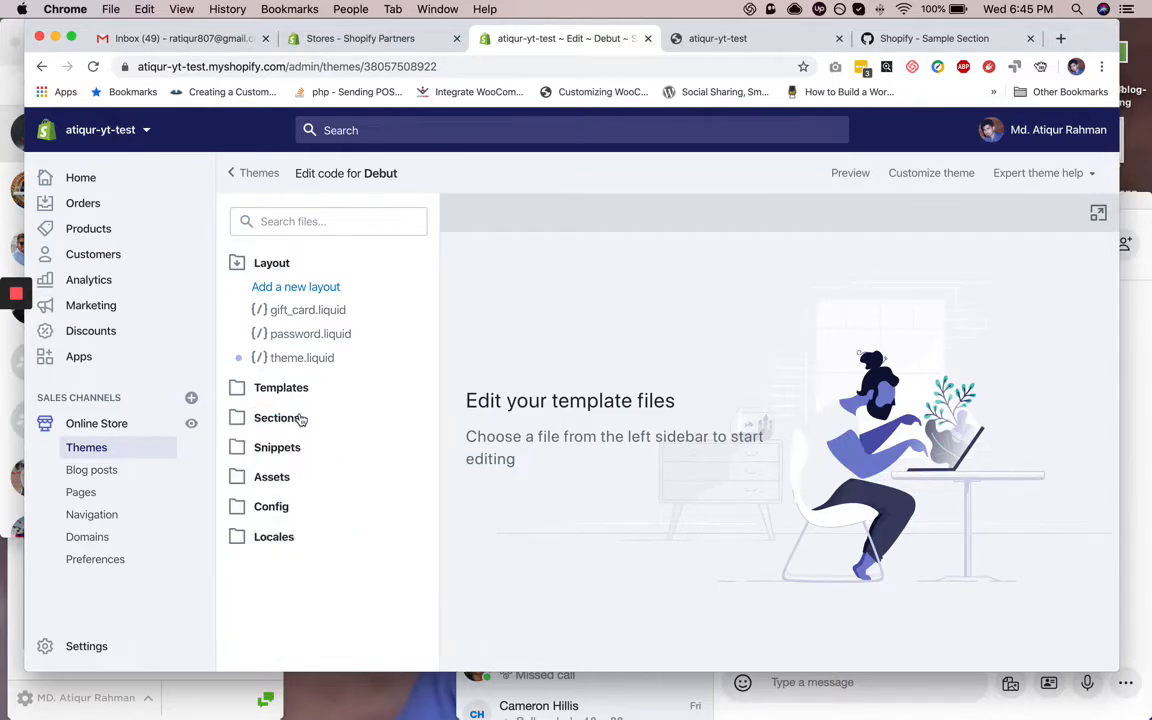
pyautogui.click(276, 418)
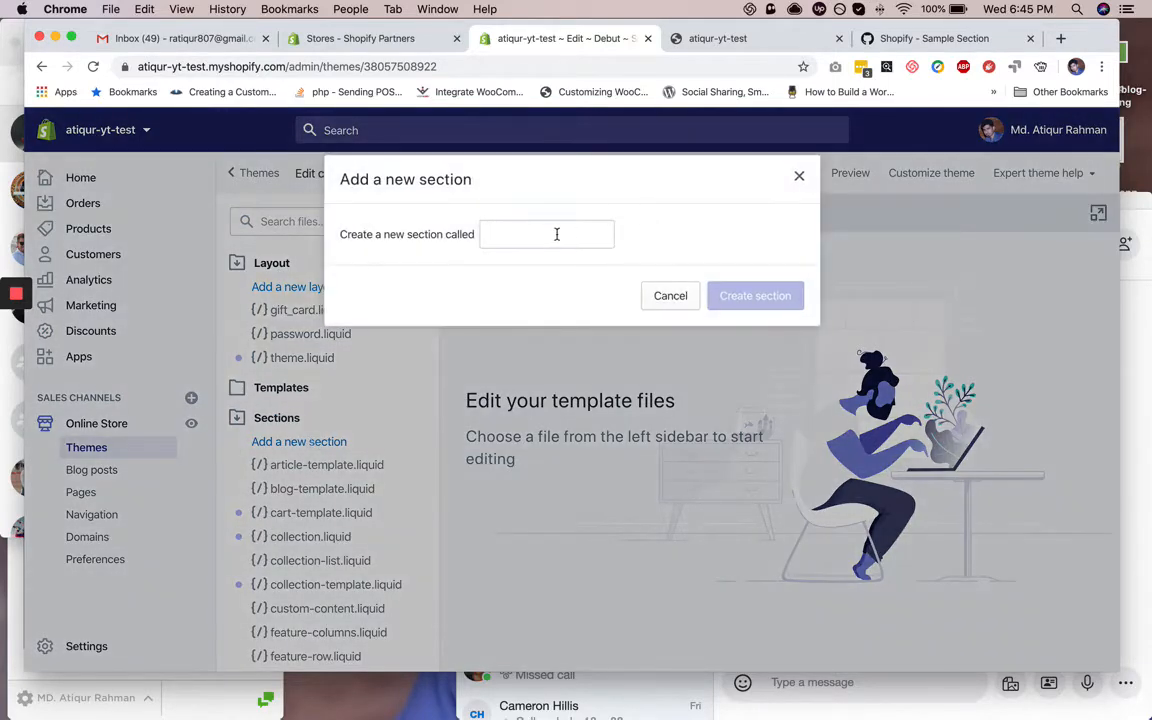
pyautogui.click(548, 234)
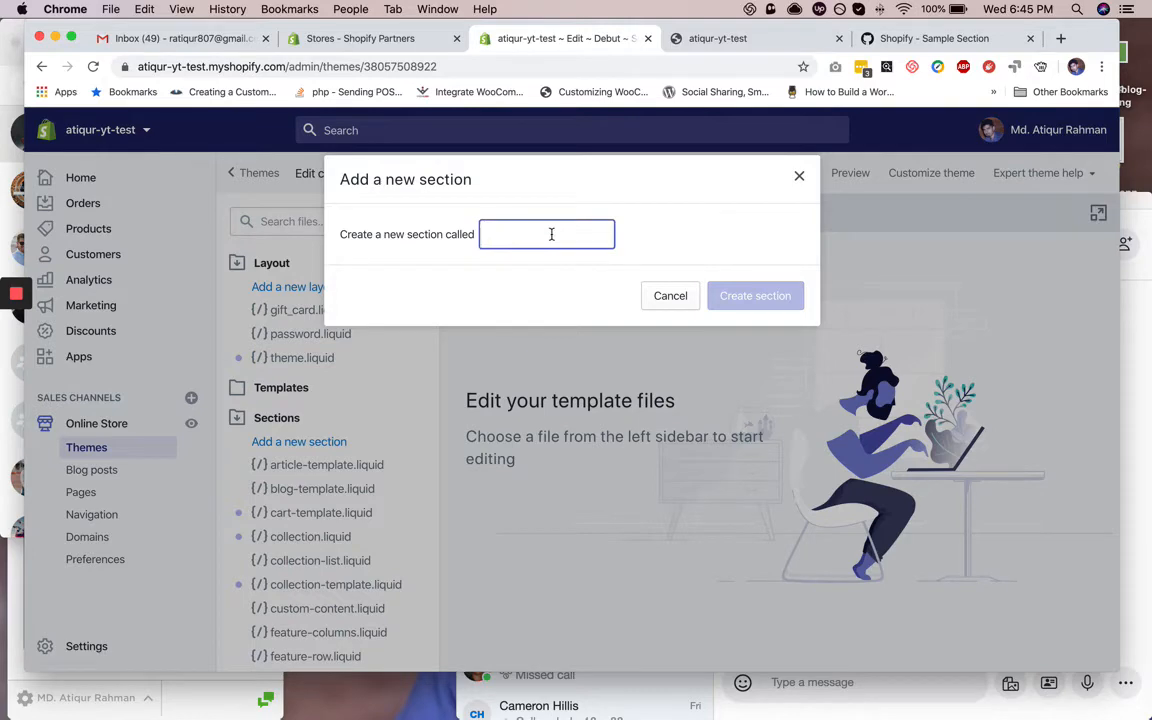
pyautogui.write('top-bar')
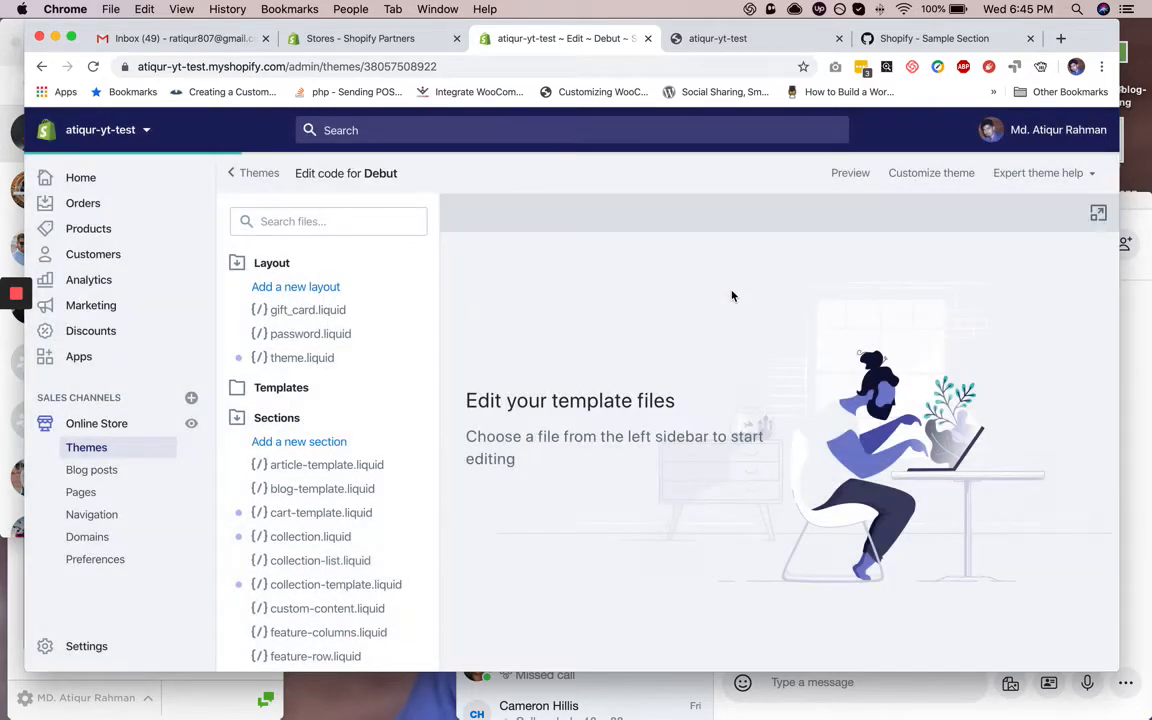
pyautogui.click(932, 38)
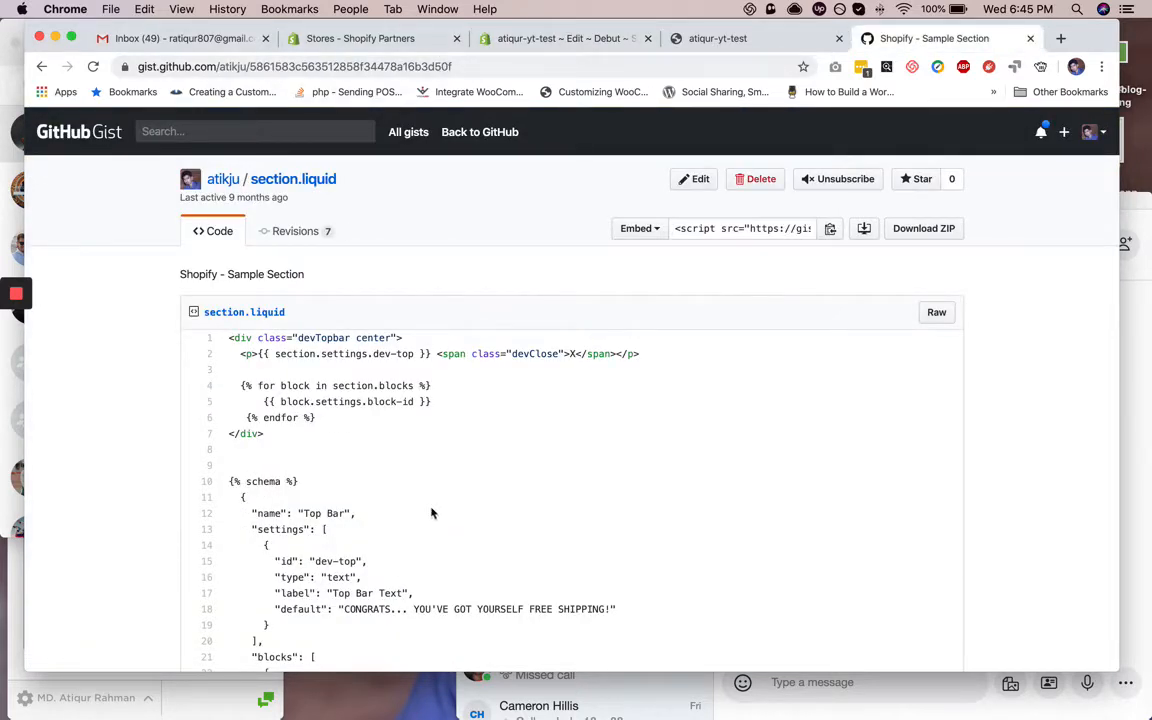
# View the gist's section.liquid as raw text and copy it into top-bar.liquid.
pyautogui.click(936, 312)
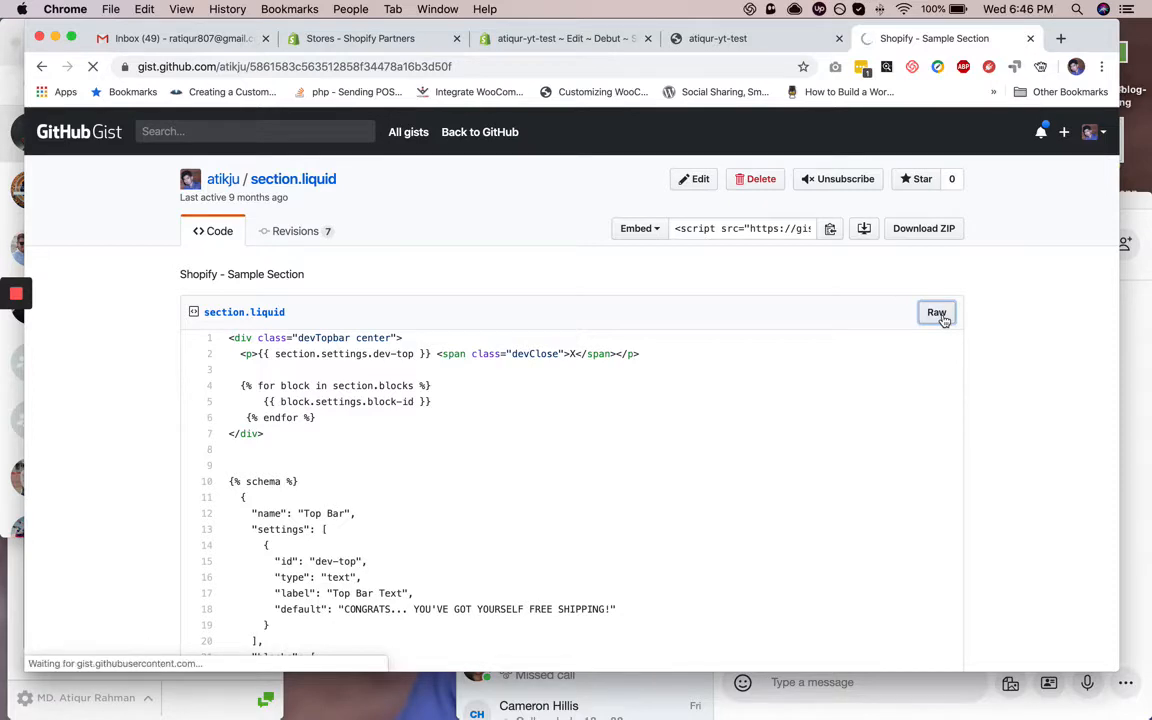
pyautogui.click(936, 312)
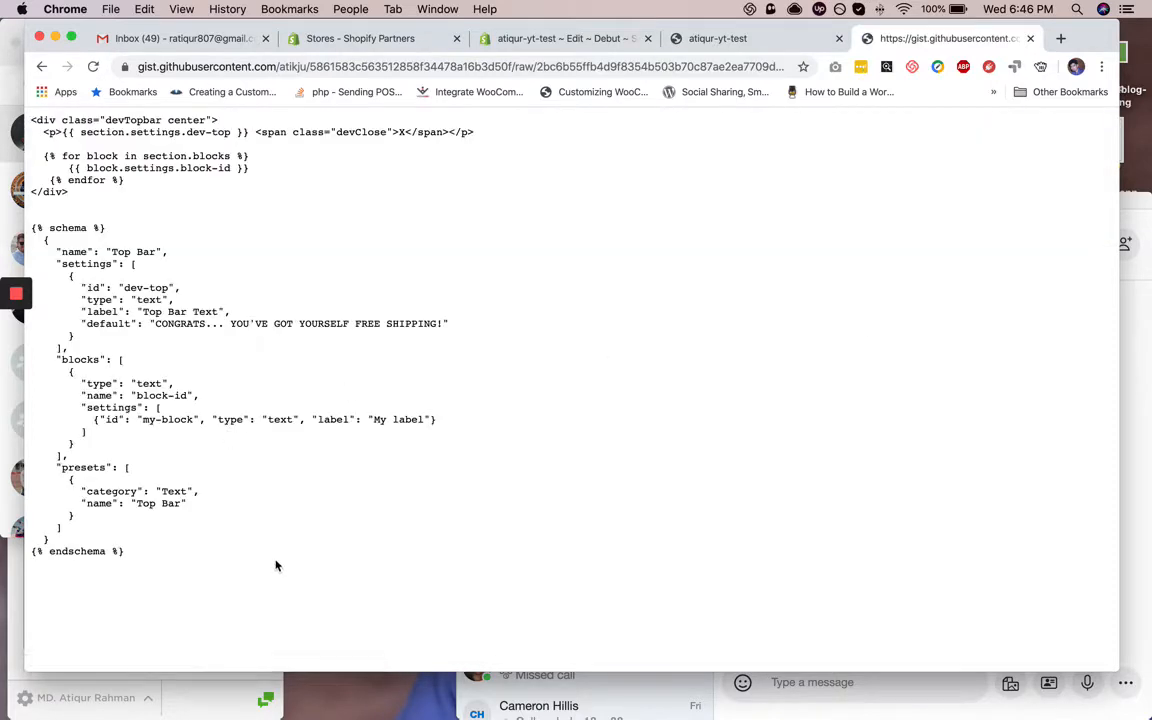
pyautogui.click(564, 38)
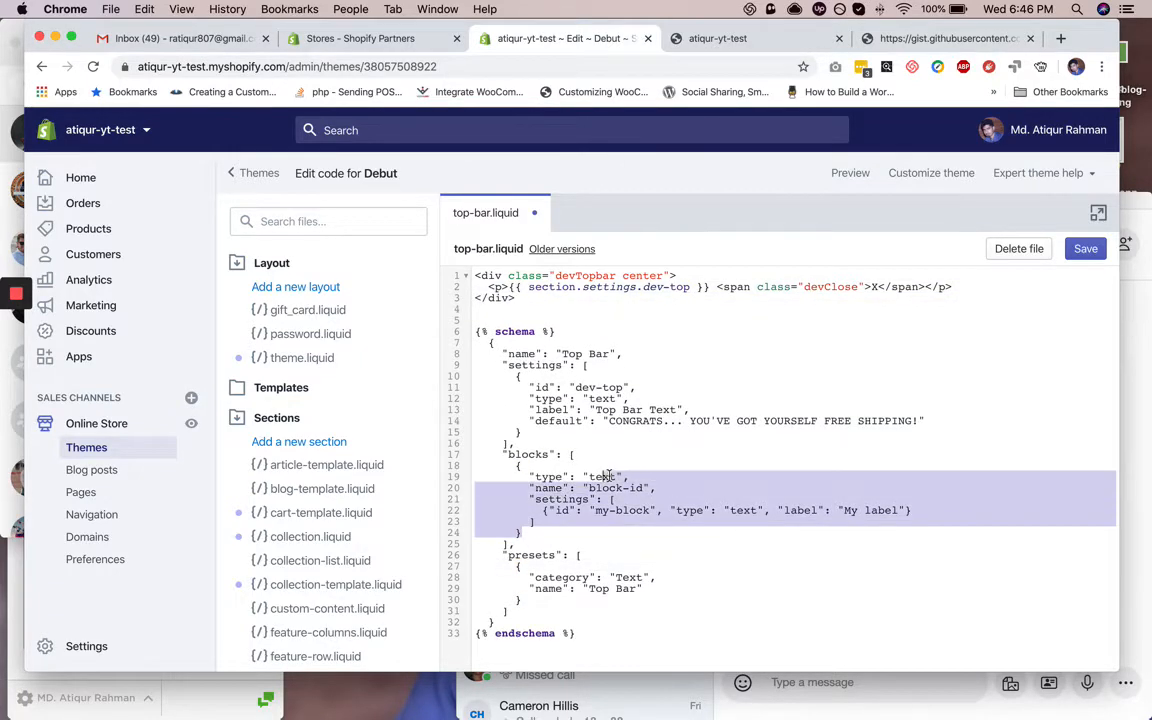
# Delete the blocks array from the top-bar schema and save the asset.
pyautogui.press('Delete')
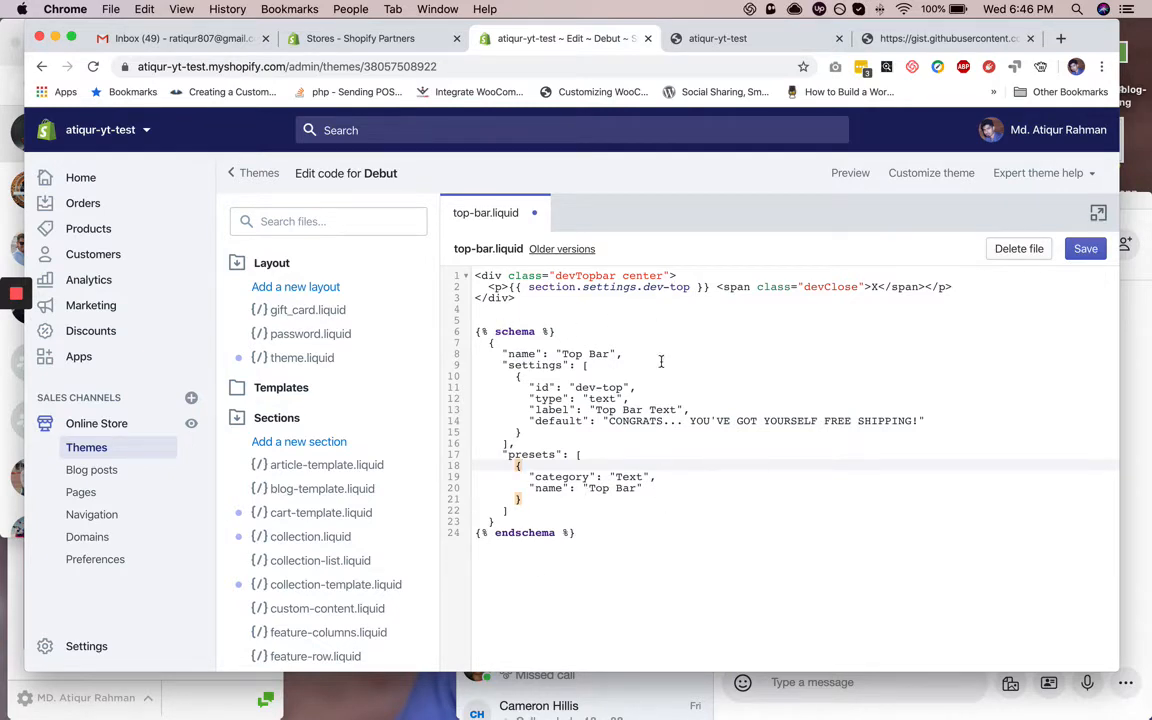
pyautogui.moveTo(652, 320)
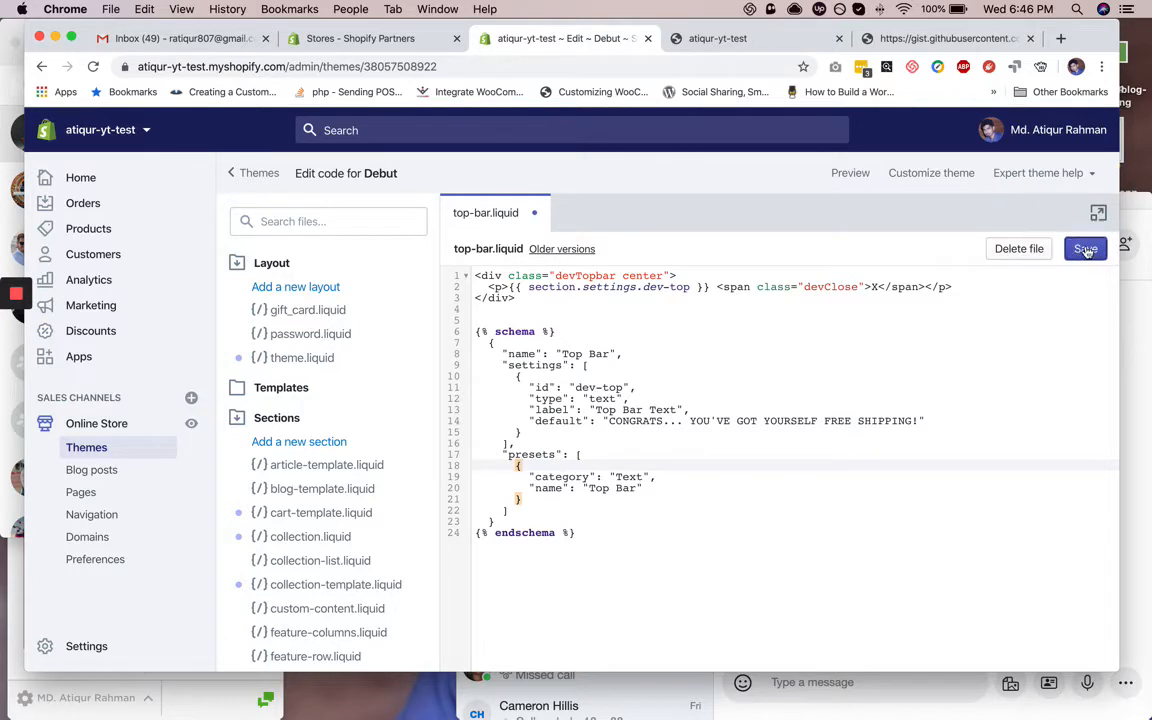
pyautogui.click(1084, 248)
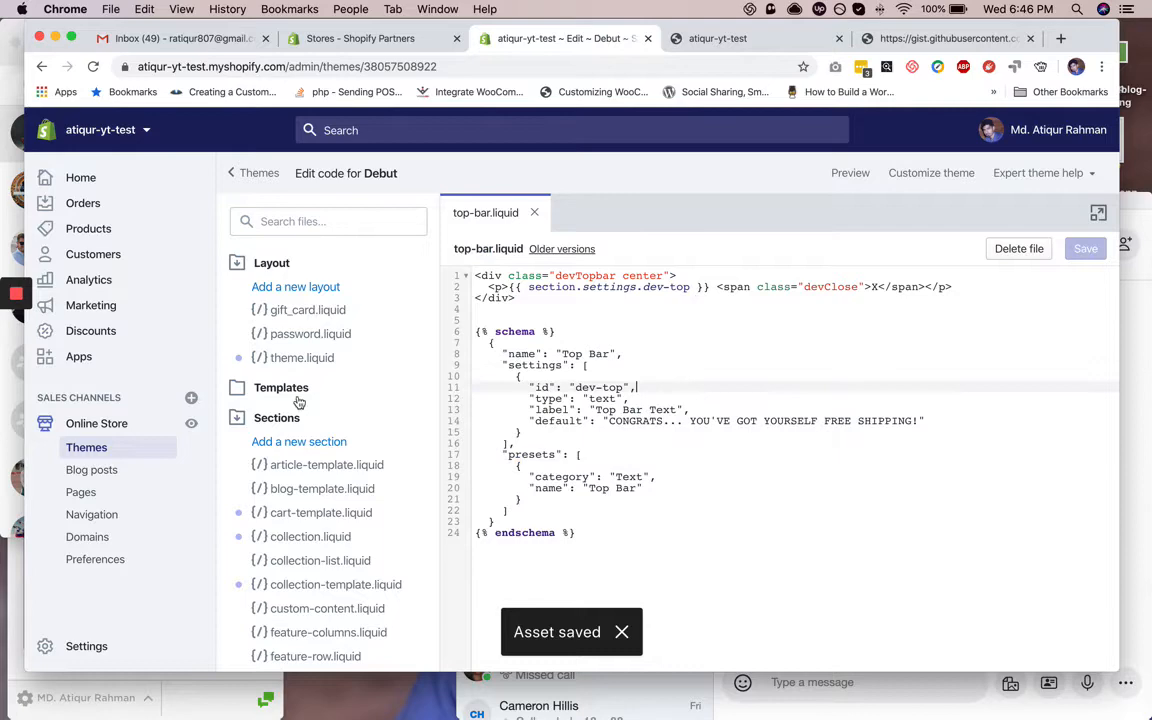
# Add {% section 'top-bar' %} in theme.liquid right after the opening body tag.
pyautogui.click(302, 356)
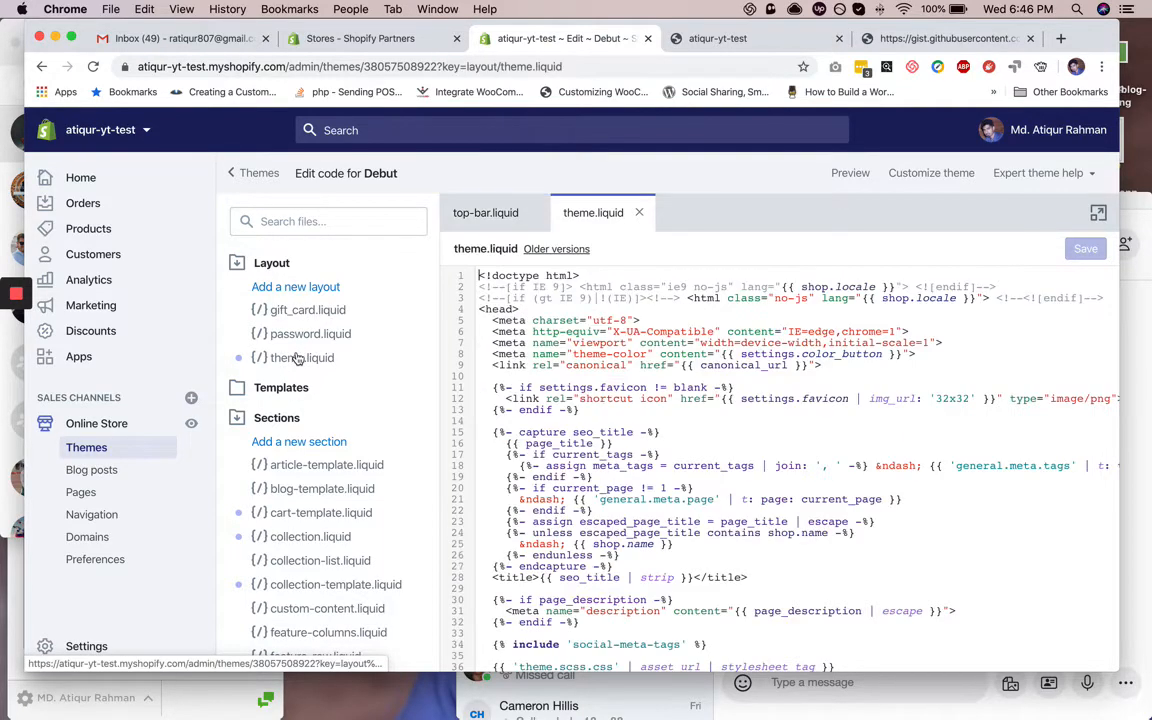
pyautogui.scroll(-3)
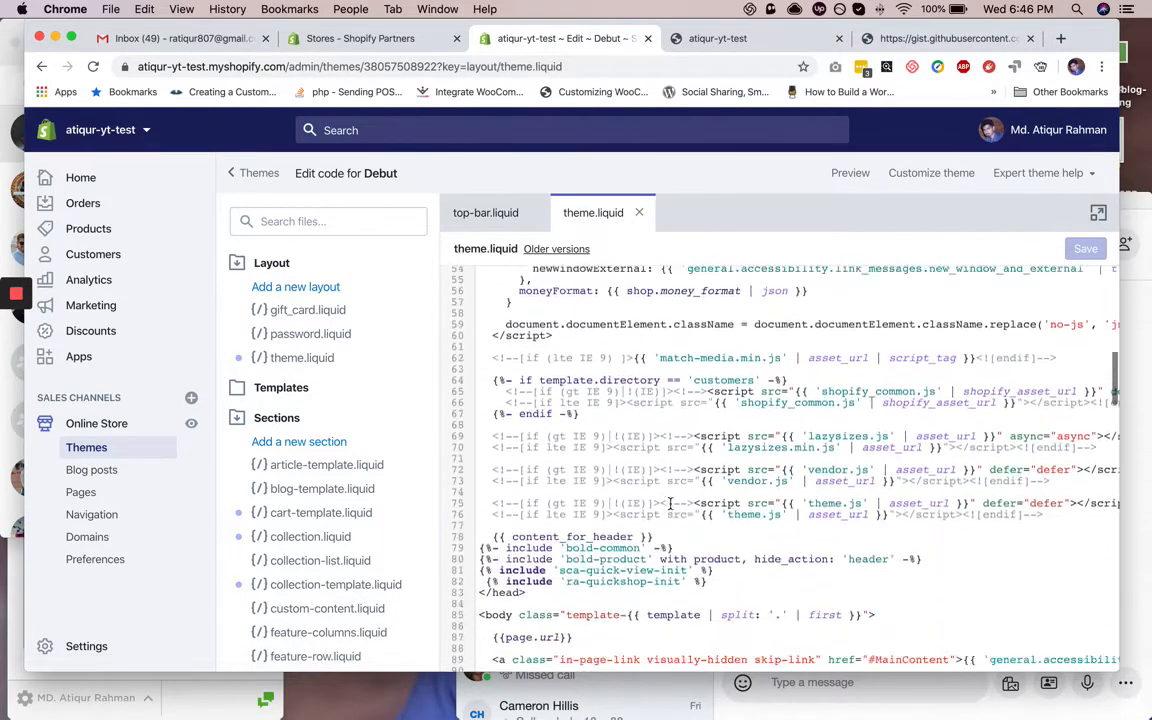
pyautogui.scroll(-3)
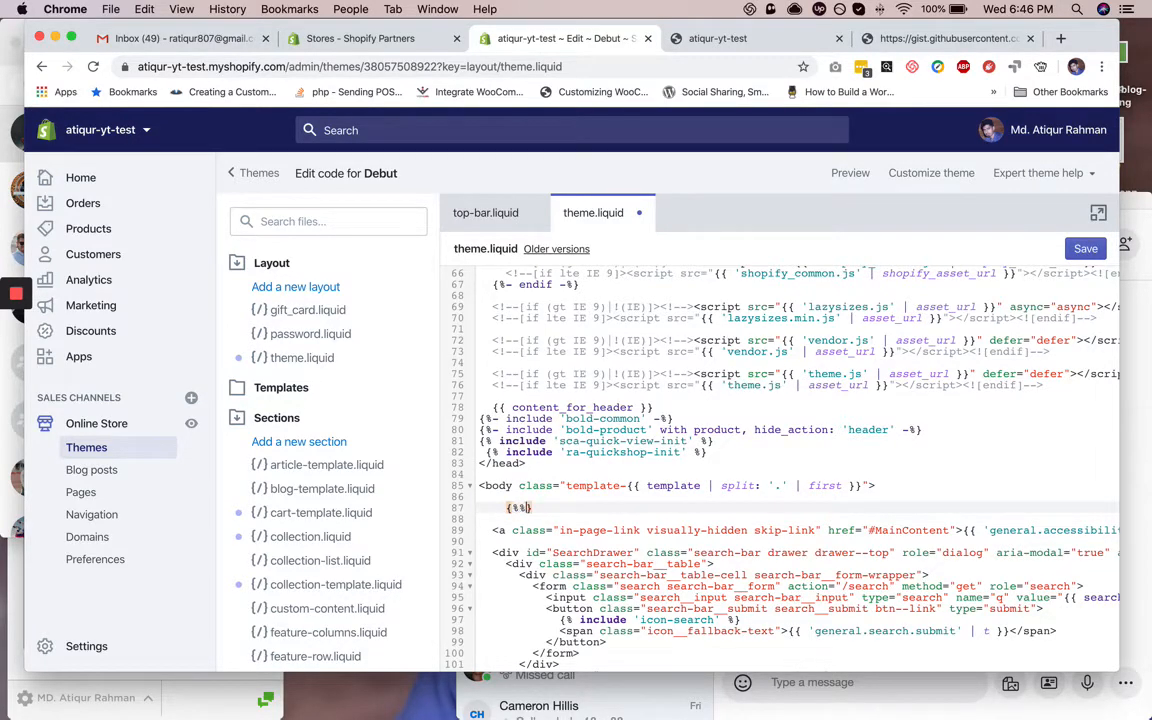
pyautogui.write('section')
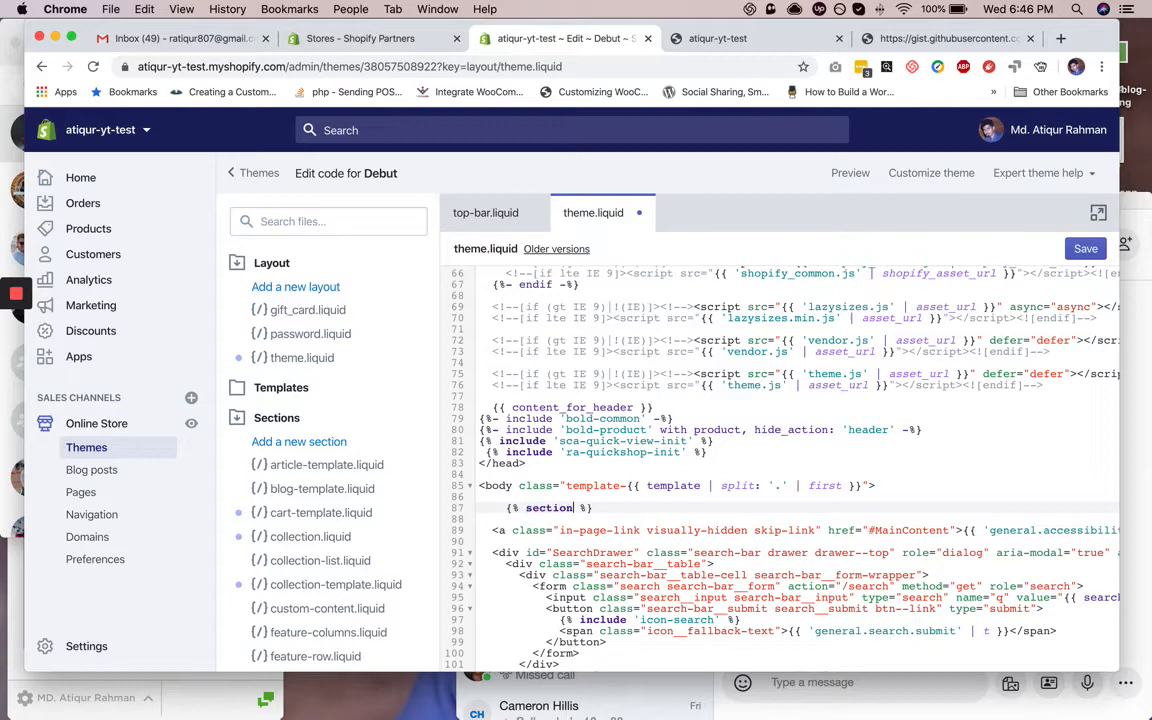
pyautogui.write("'top-bar'")
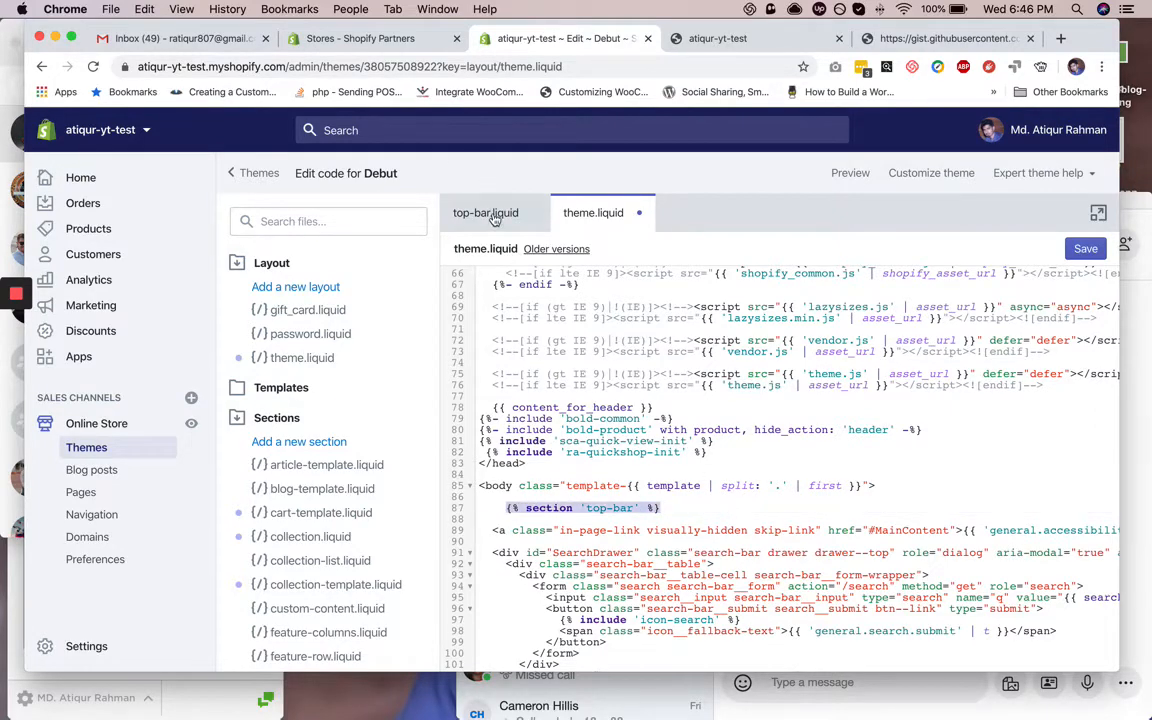
# Switch the editor back to the saved top-bar.liquid file.
pyautogui.click(486, 212)
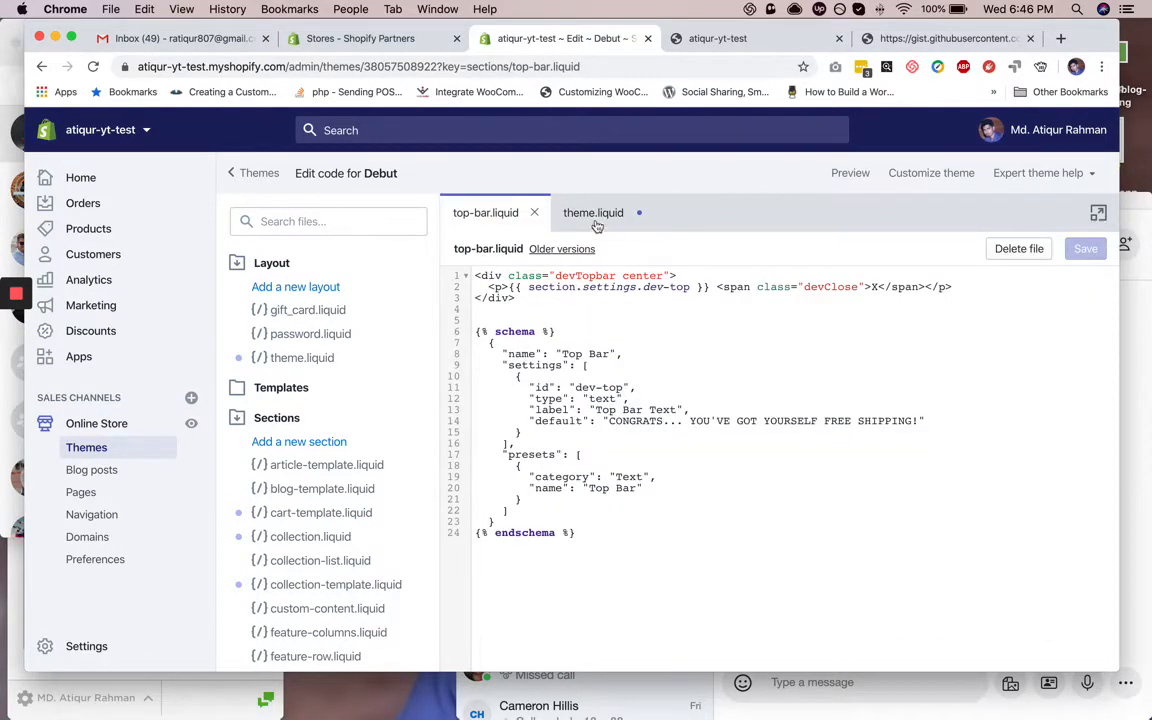
pyautogui.click(592, 212)
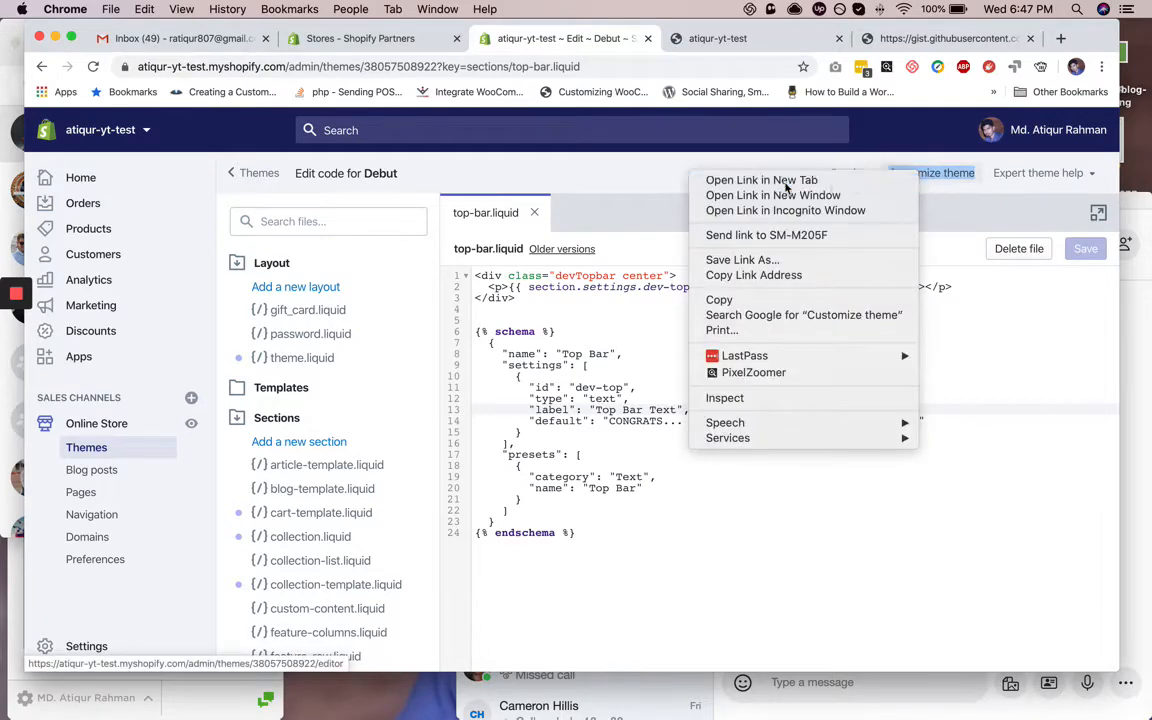
# In the customizer, set the Top Bar text to 'Free Shipping Worlwide' and save.
pyautogui.click(762, 180)
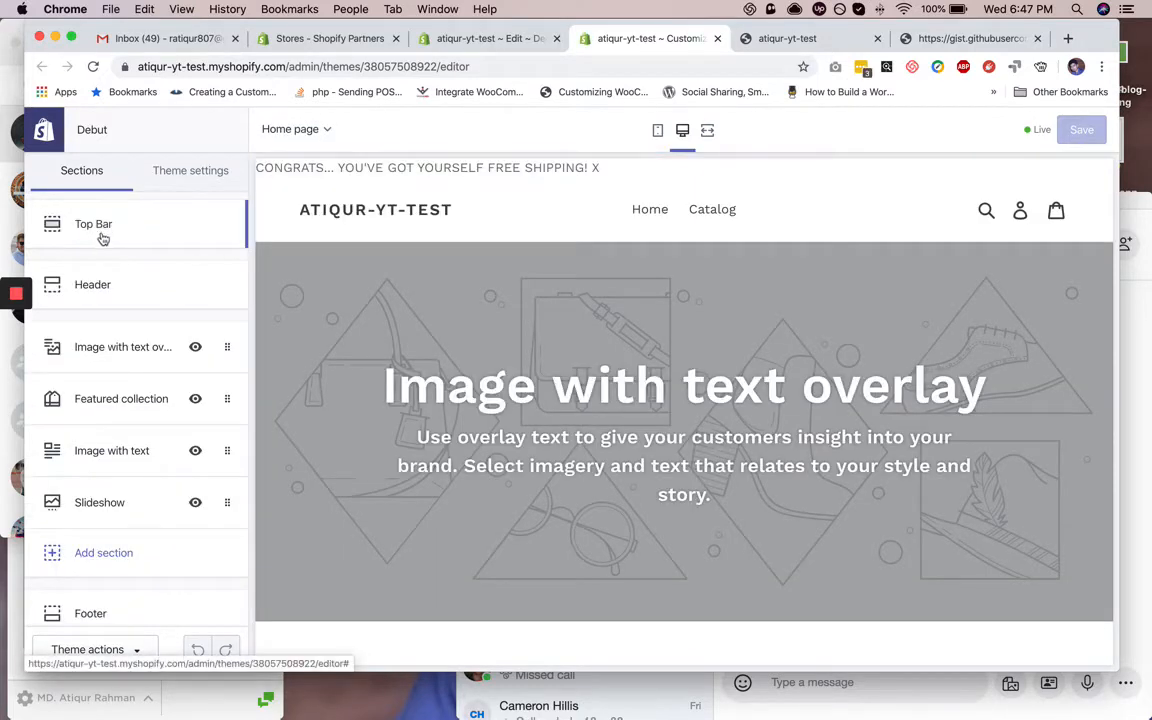
pyautogui.click(92, 224)
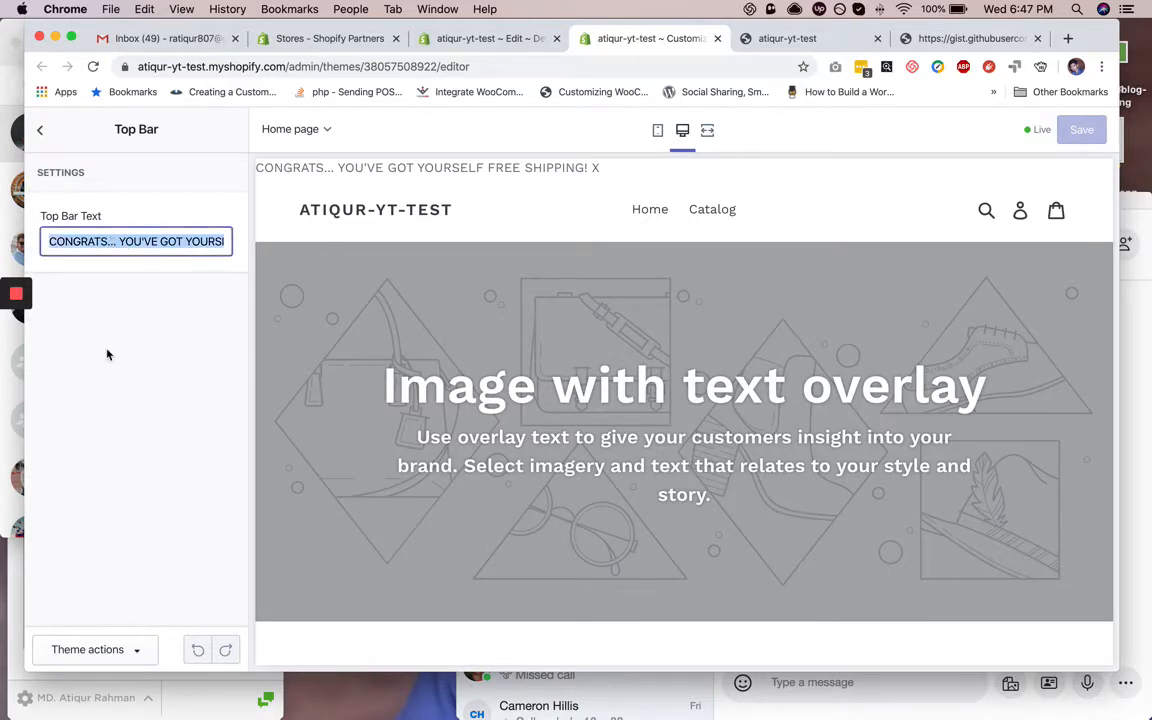
pyautogui.write('Fr')
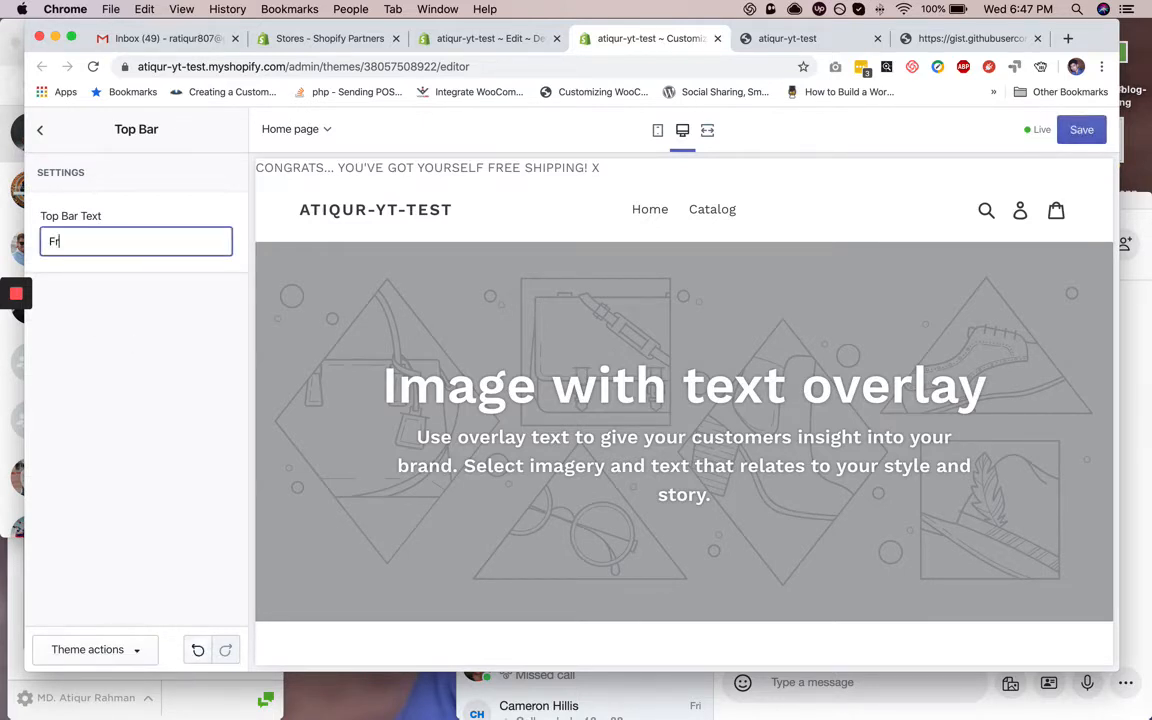
pyautogui.write('Free Shh')
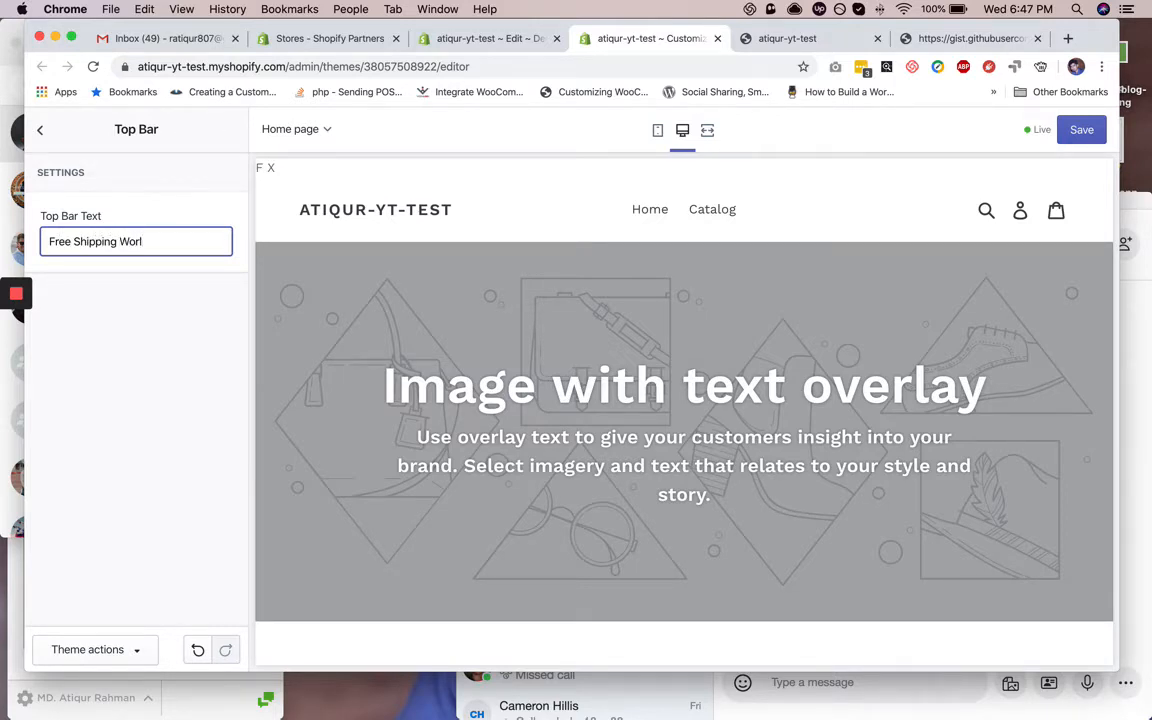
pyautogui.write('dwide')
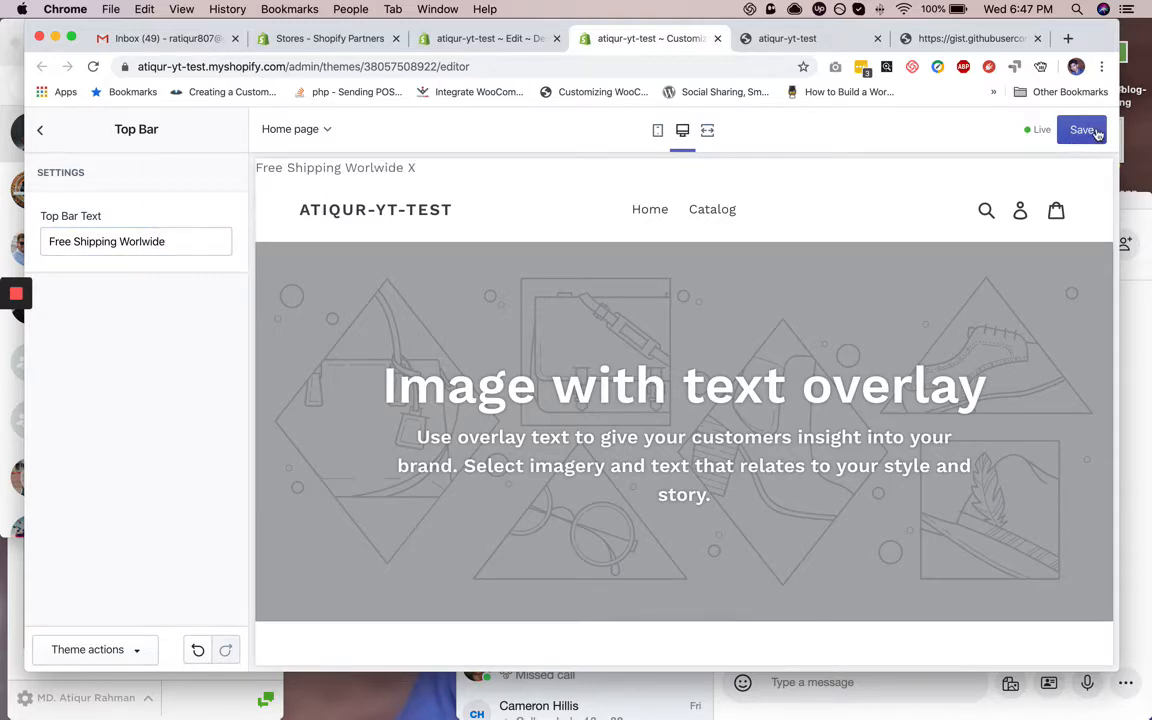
pyautogui.click(1084, 128)
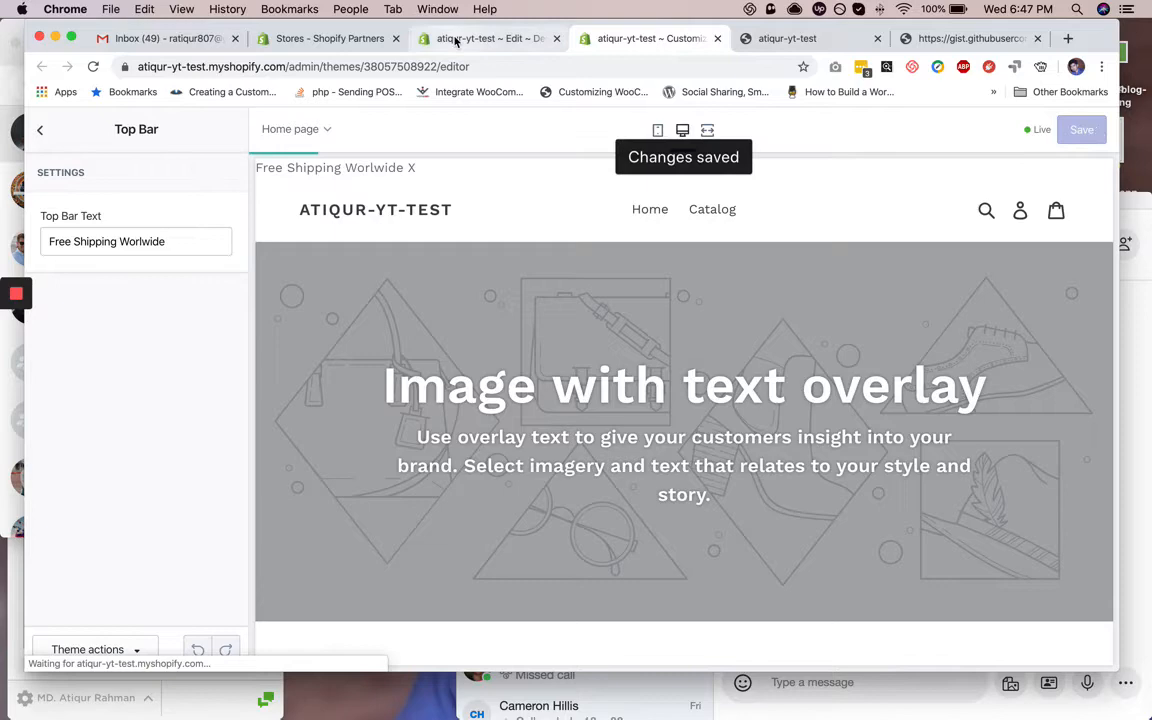
pyautogui.click(808, 38)
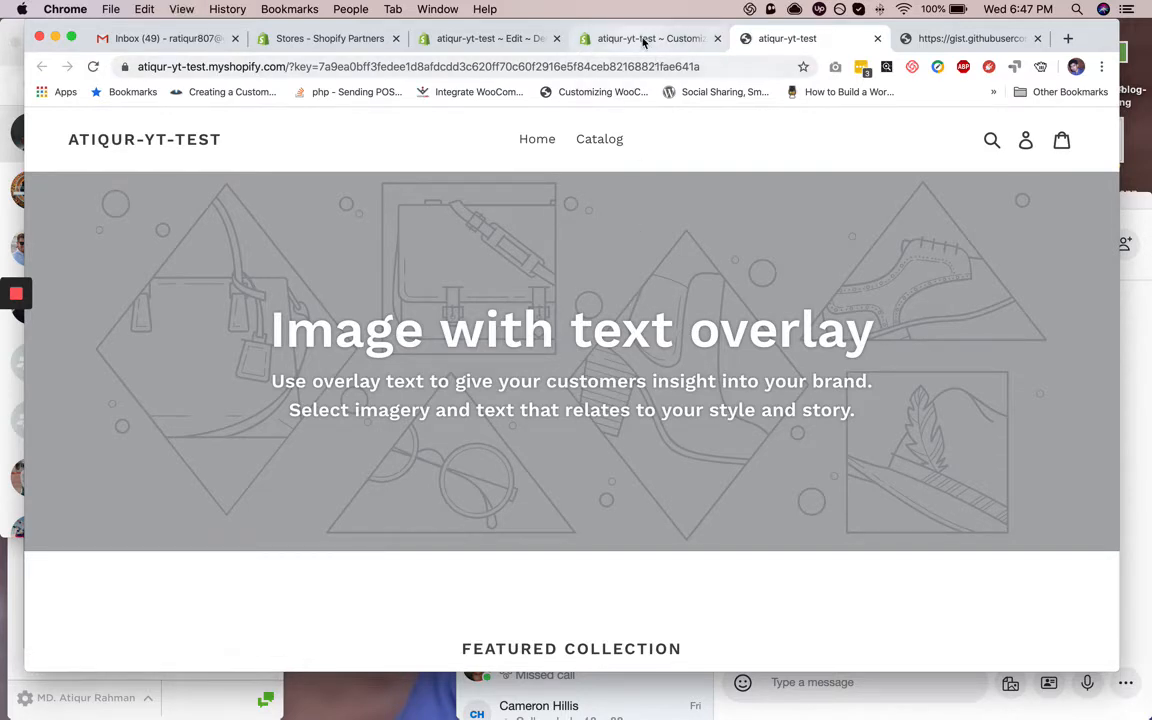
# View the live storefront and right-click 'Worlwide' in the top bar.
pyautogui.click(648, 38)
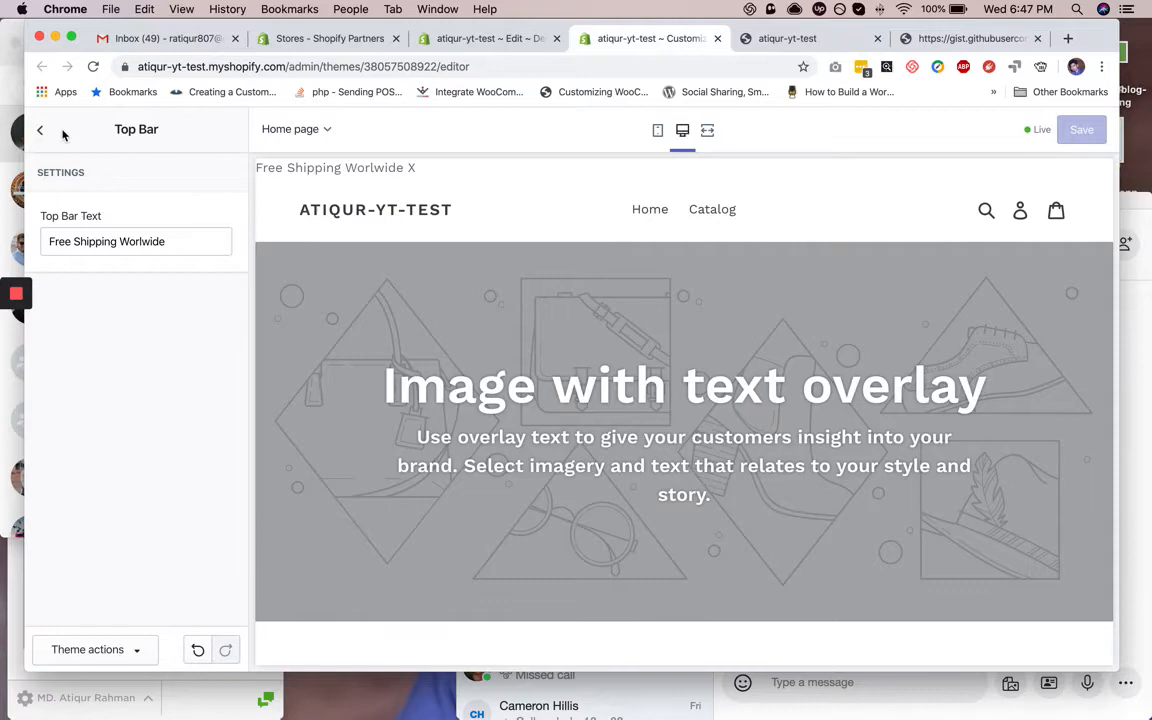
pyautogui.click(40, 128)
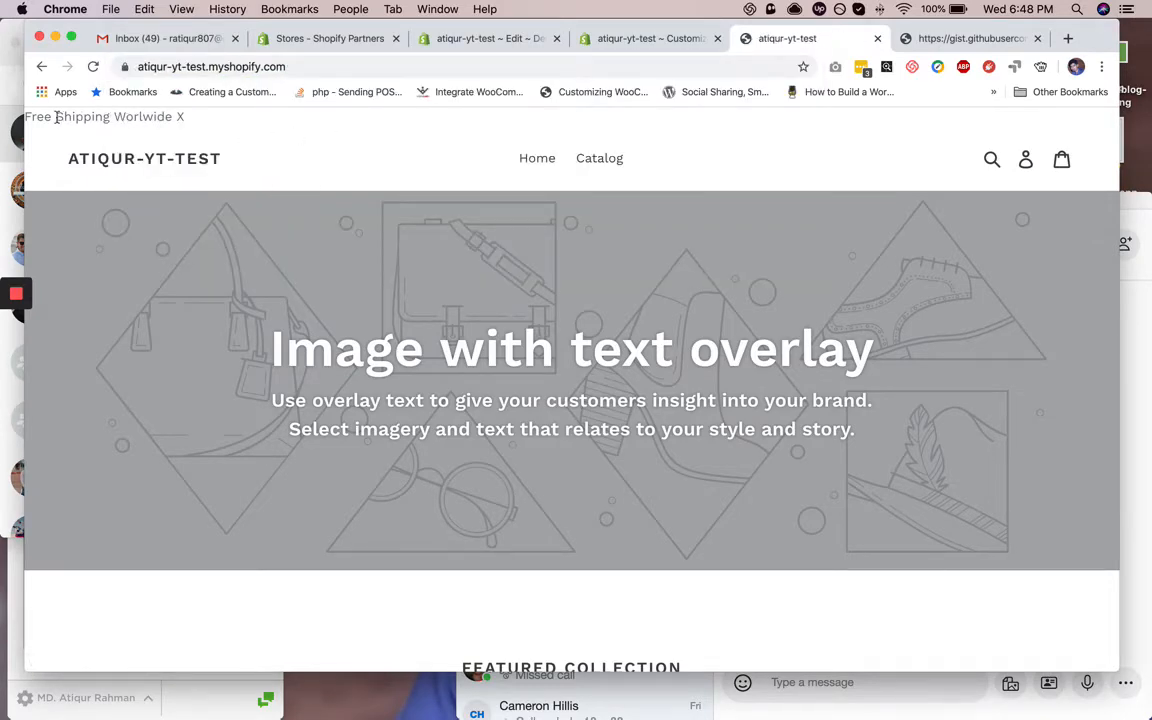
pyautogui.rightClick(136, 116)
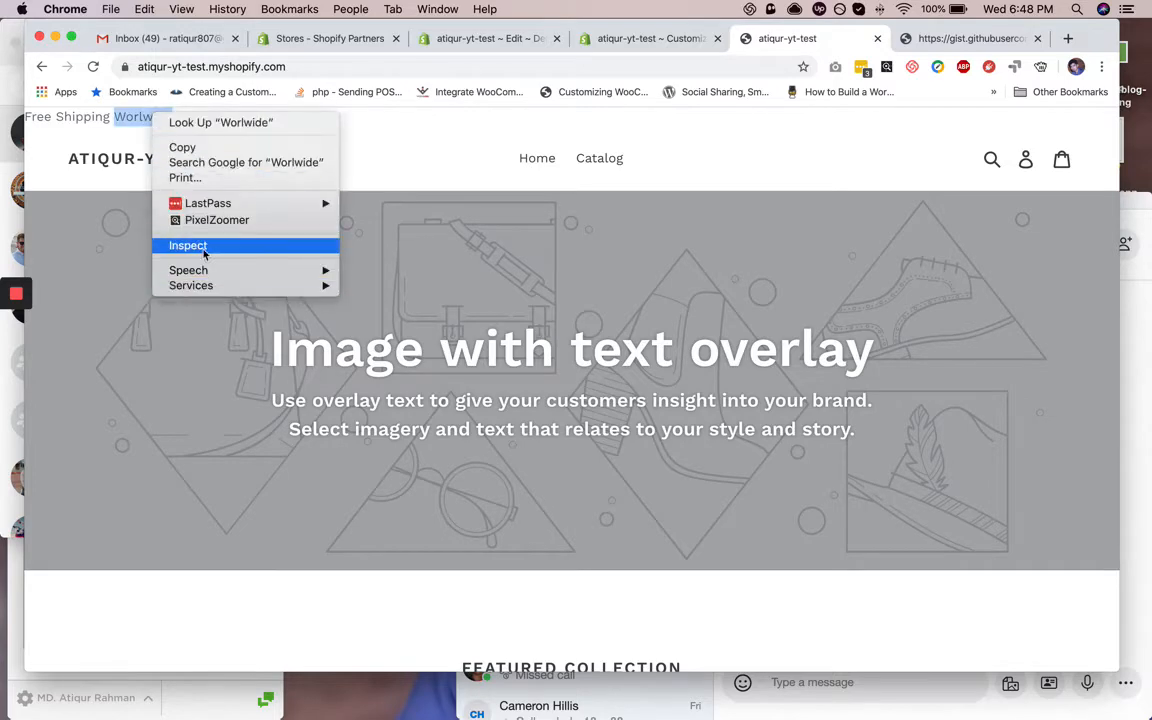
# In DevTools Styles, give the top bar background black, centered #fff 18px uppercase text with padding.
pyautogui.click(188, 244)
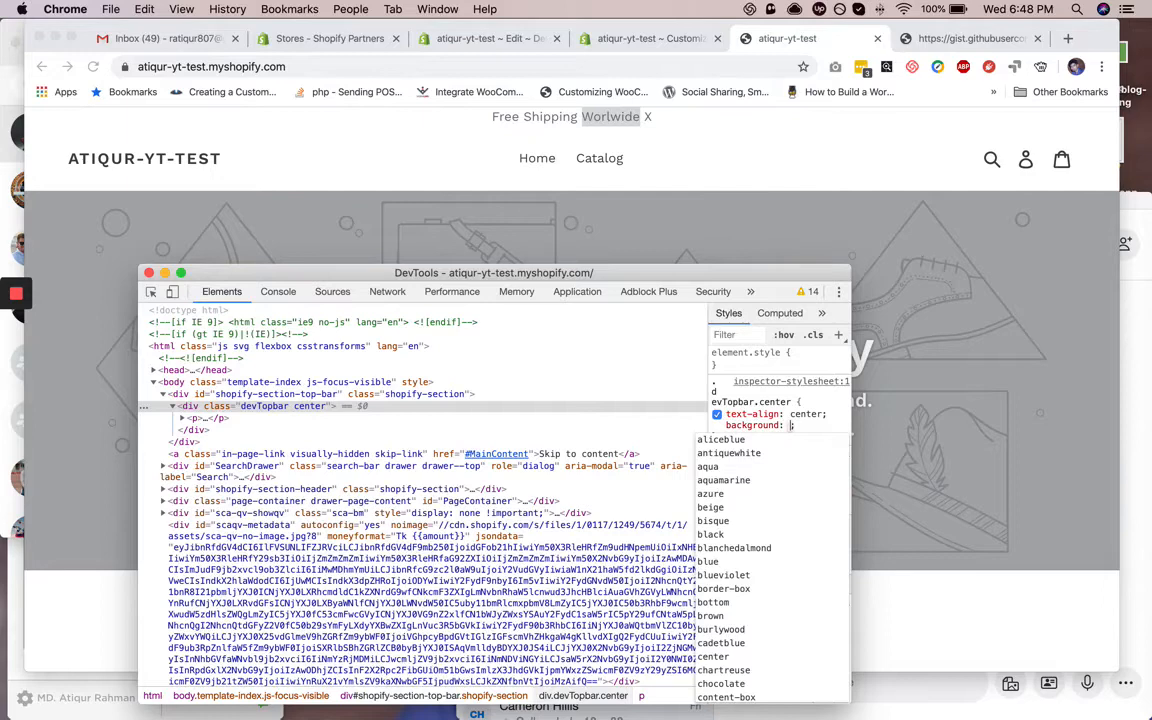
pyautogui.write('black')
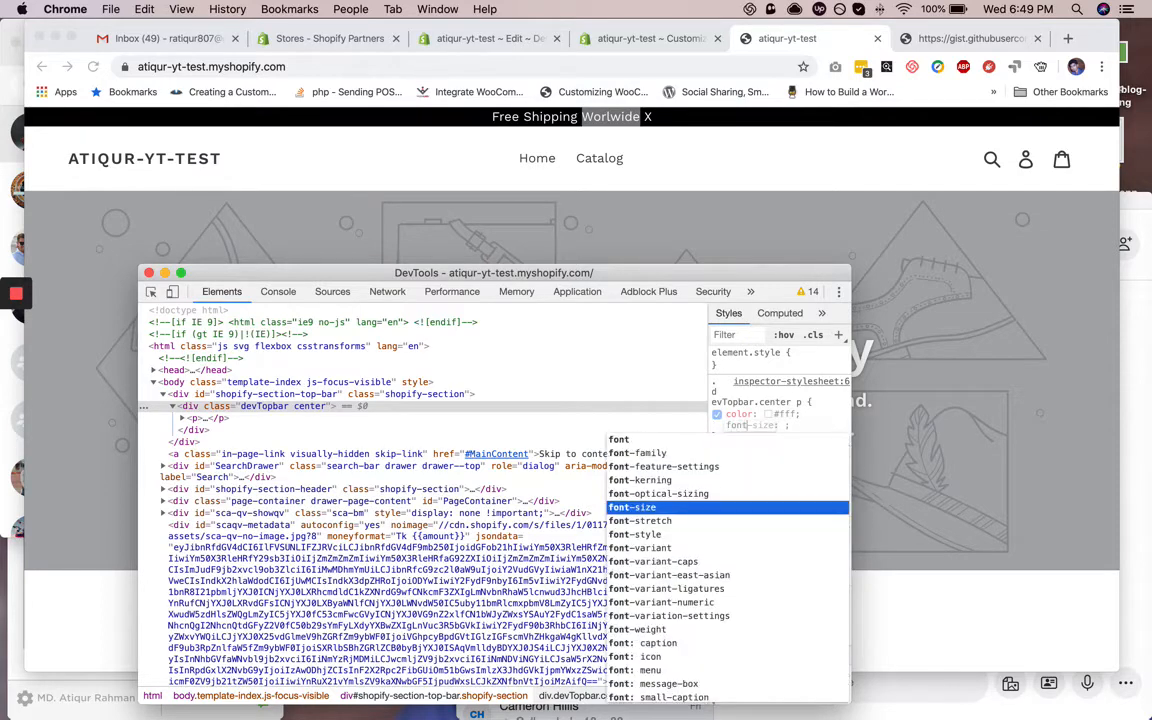
pyautogui.click(632, 508)
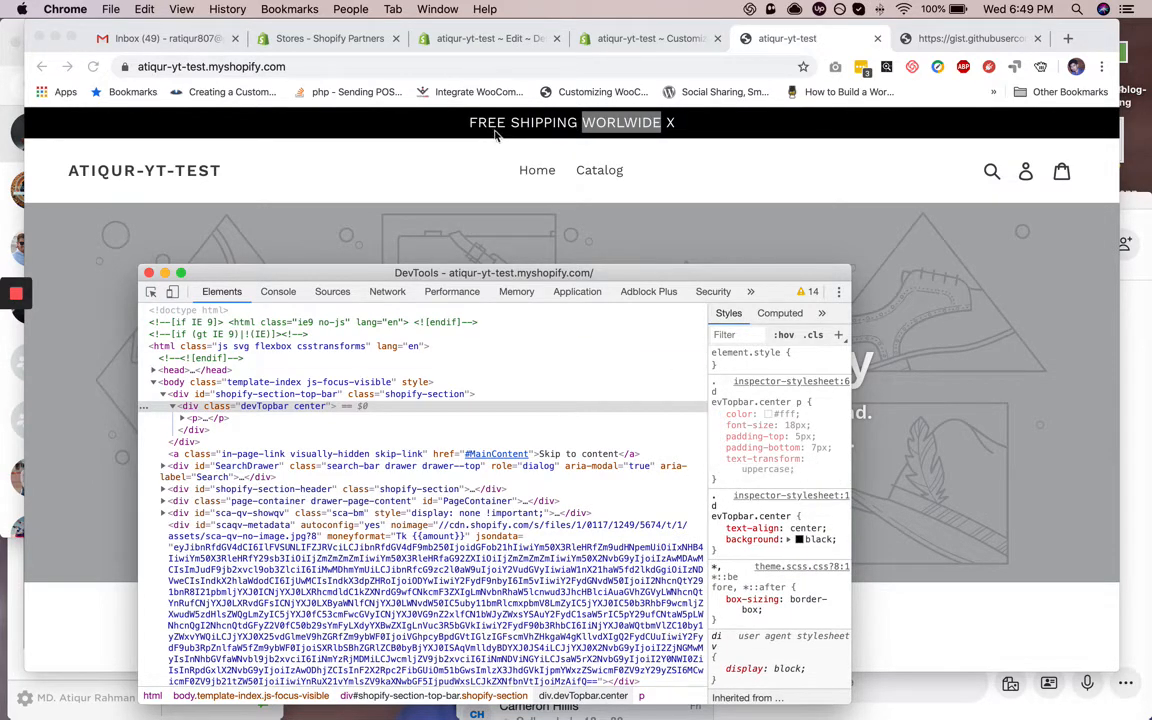
pyautogui.moveTo(528, 132)
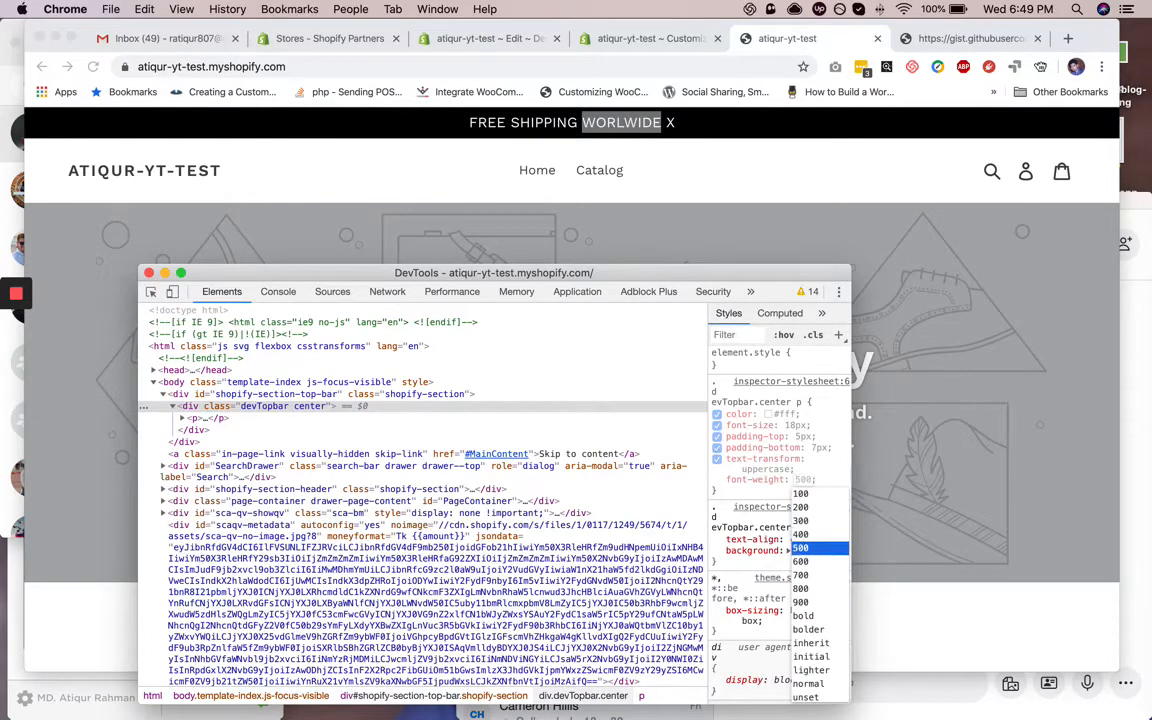
pyautogui.click(800, 560)
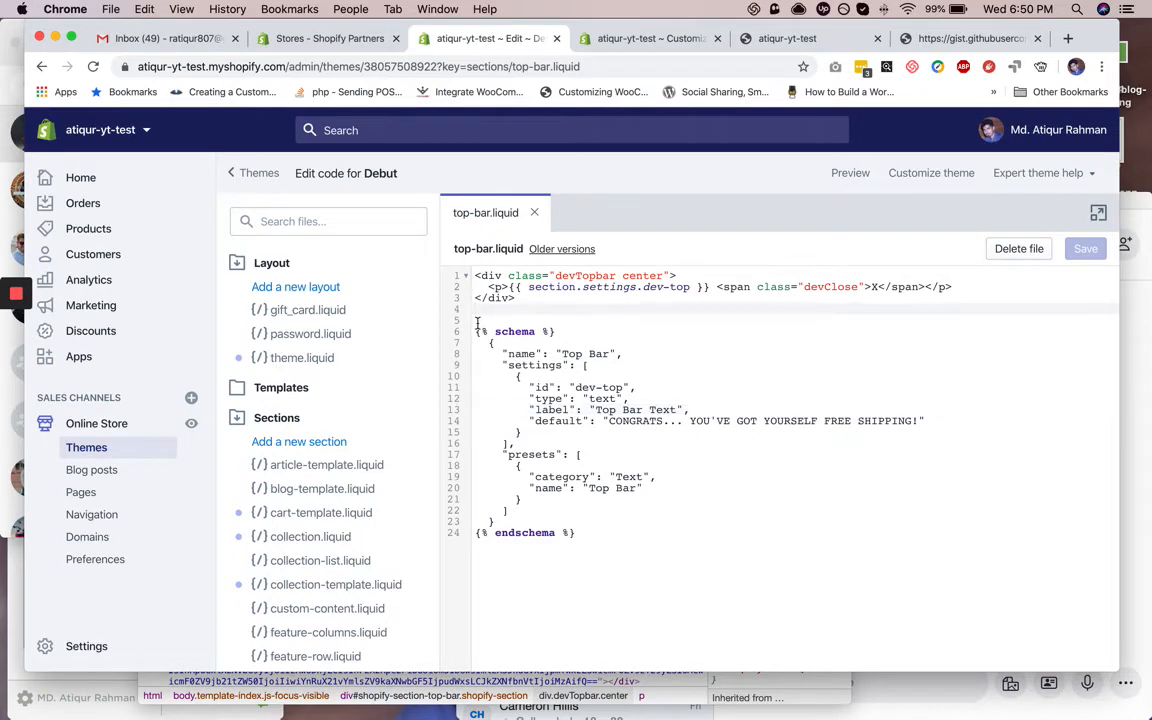
# Paste a <style> block with the .devTopbar.center rules into top-bar.liquid and save.
pyautogui.write('<style>')
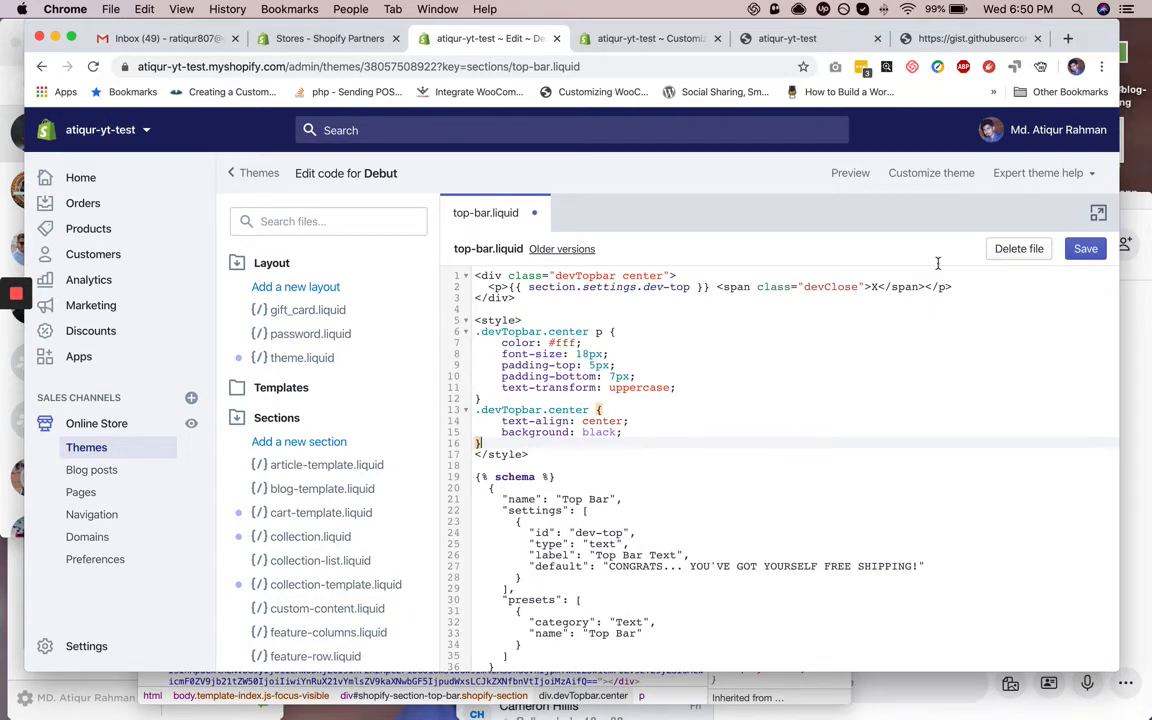
pyautogui.click(1084, 248)
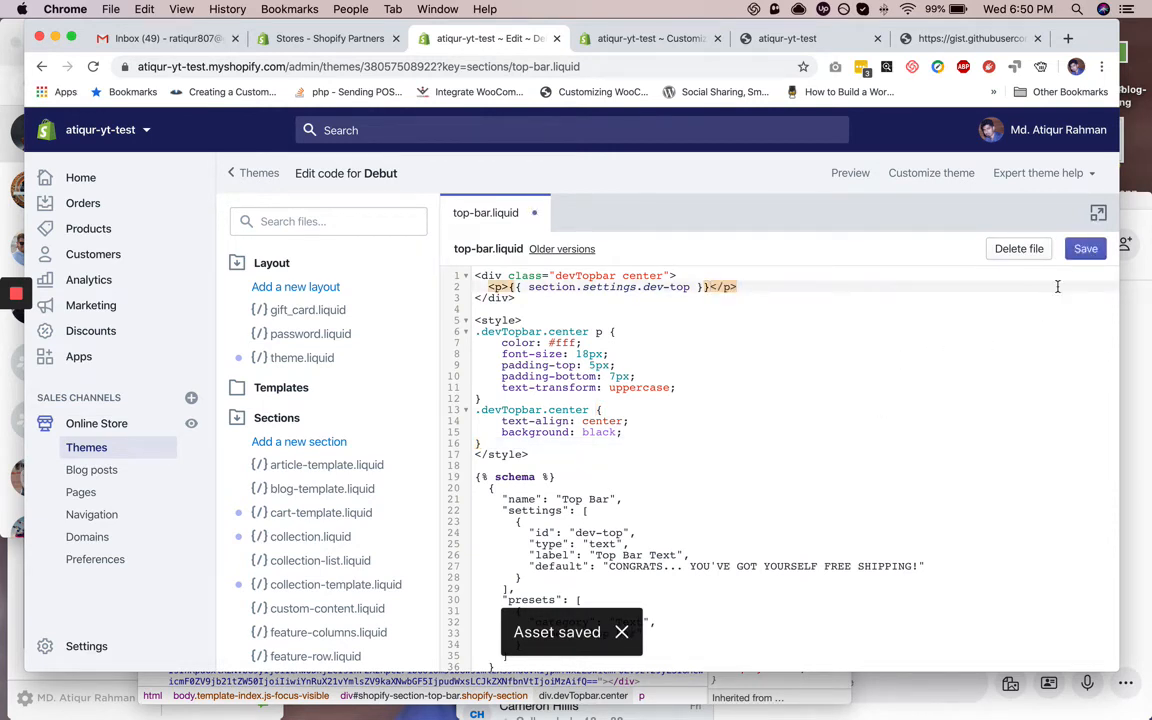
pyautogui.click(1084, 248)
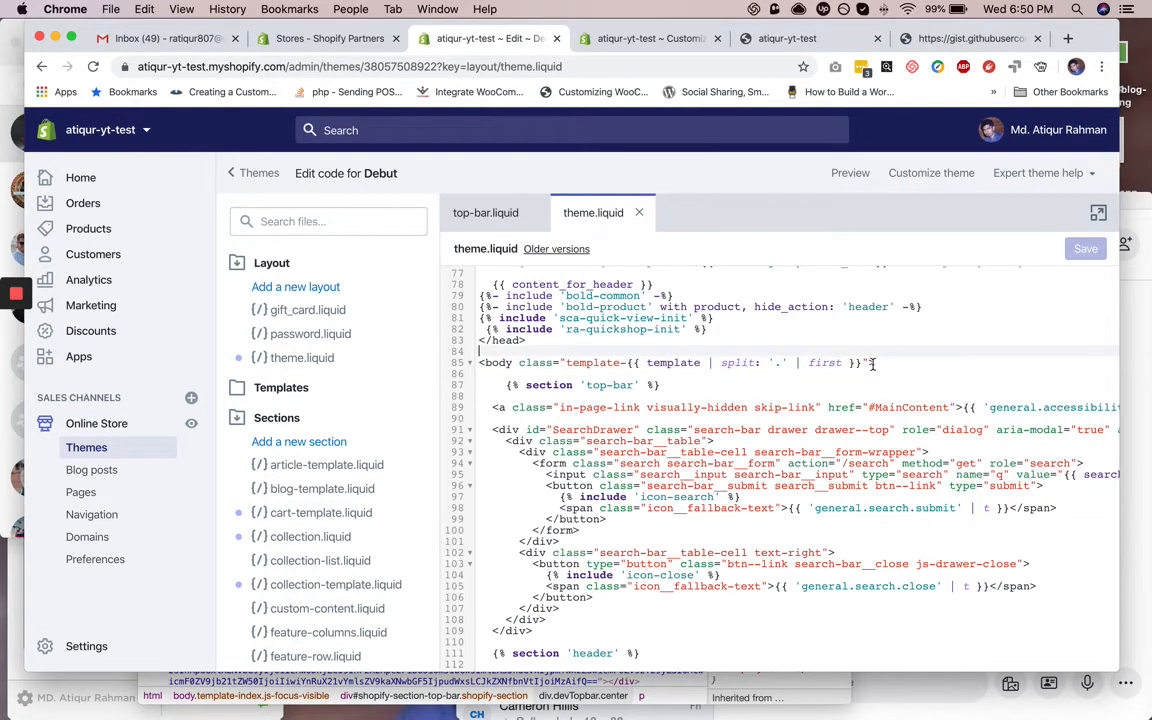
# Highlight the {% section 'top-bar' %} include line after the body tag in theme.liquid.
pyautogui.moveTo(480, 362); pyautogui.dragTo(870, 362)
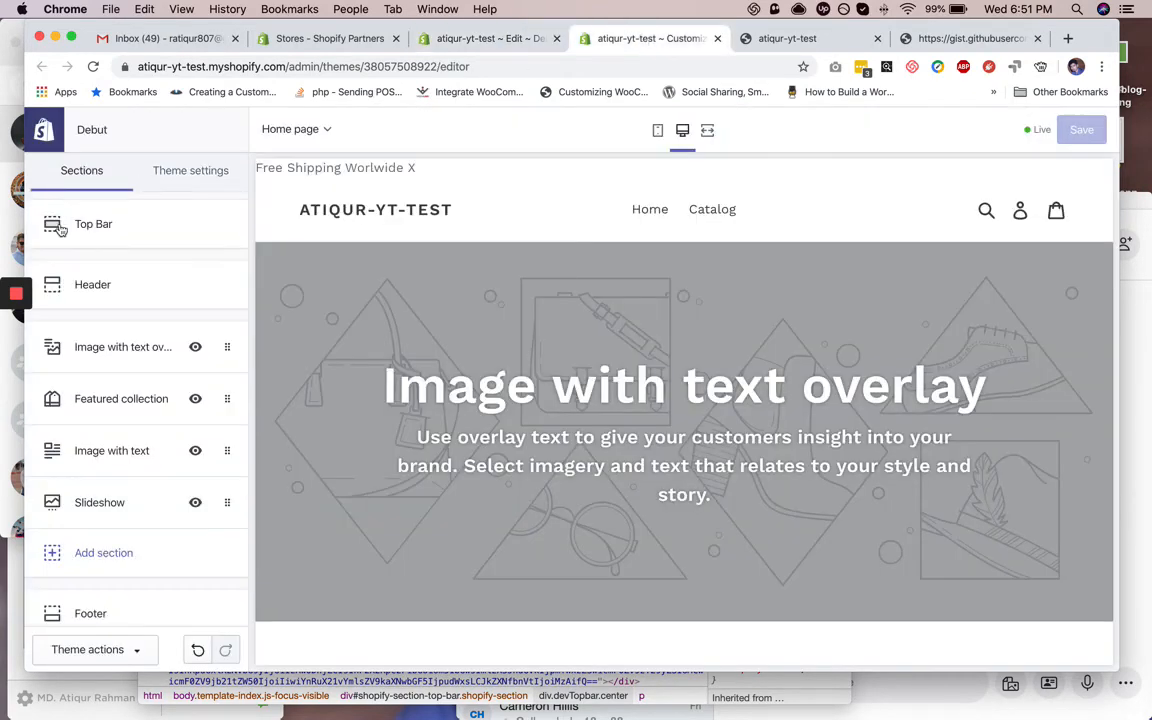
# Check the Top Bar settings, view the live black centered top bar, and return to top-bar.liquid.
pyautogui.click(94, 224)
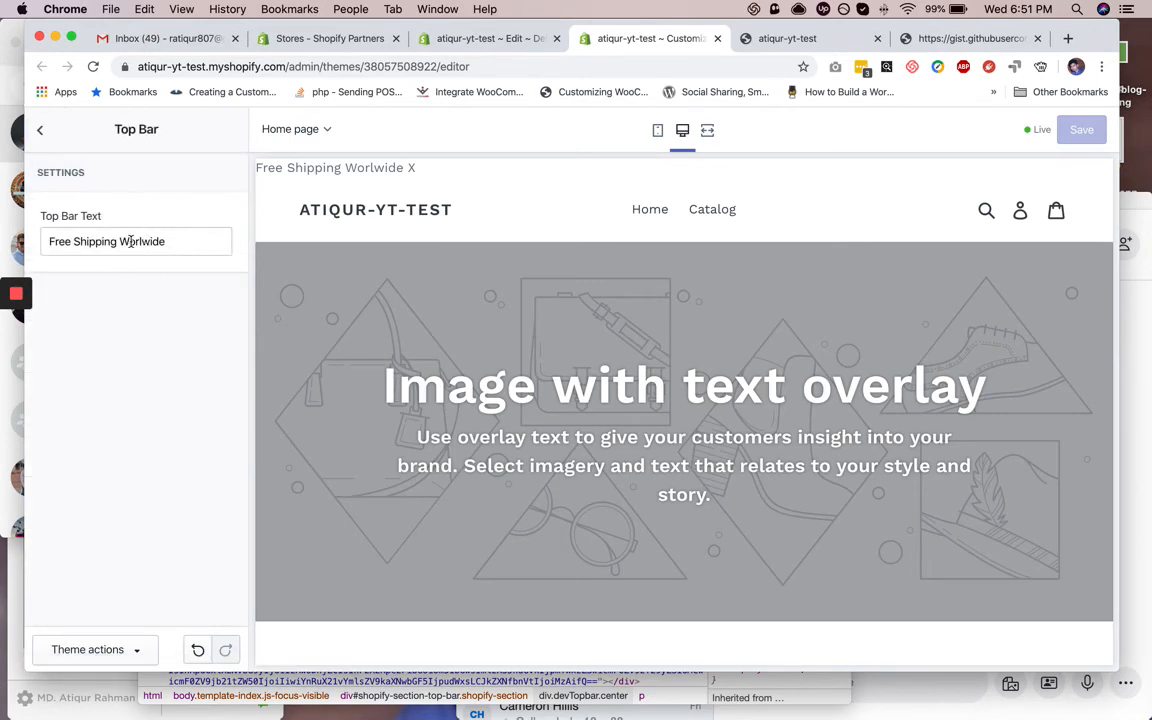
pyautogui.click(790, 38)
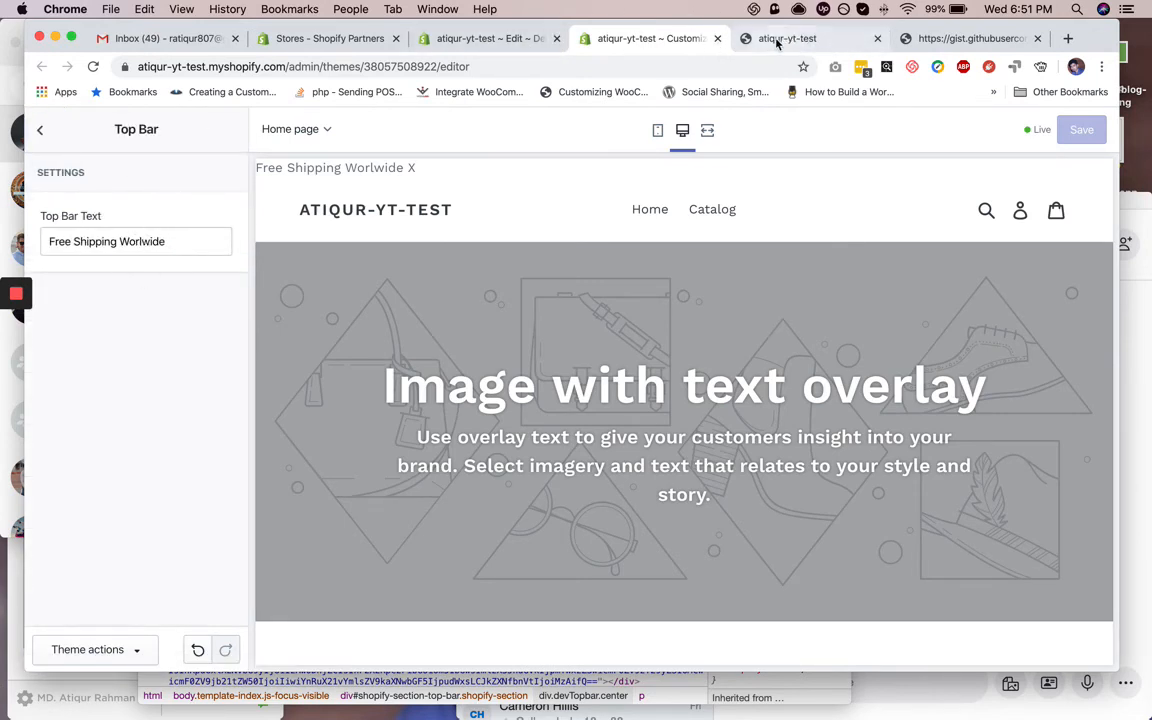
pyautogui.click(788, 38)
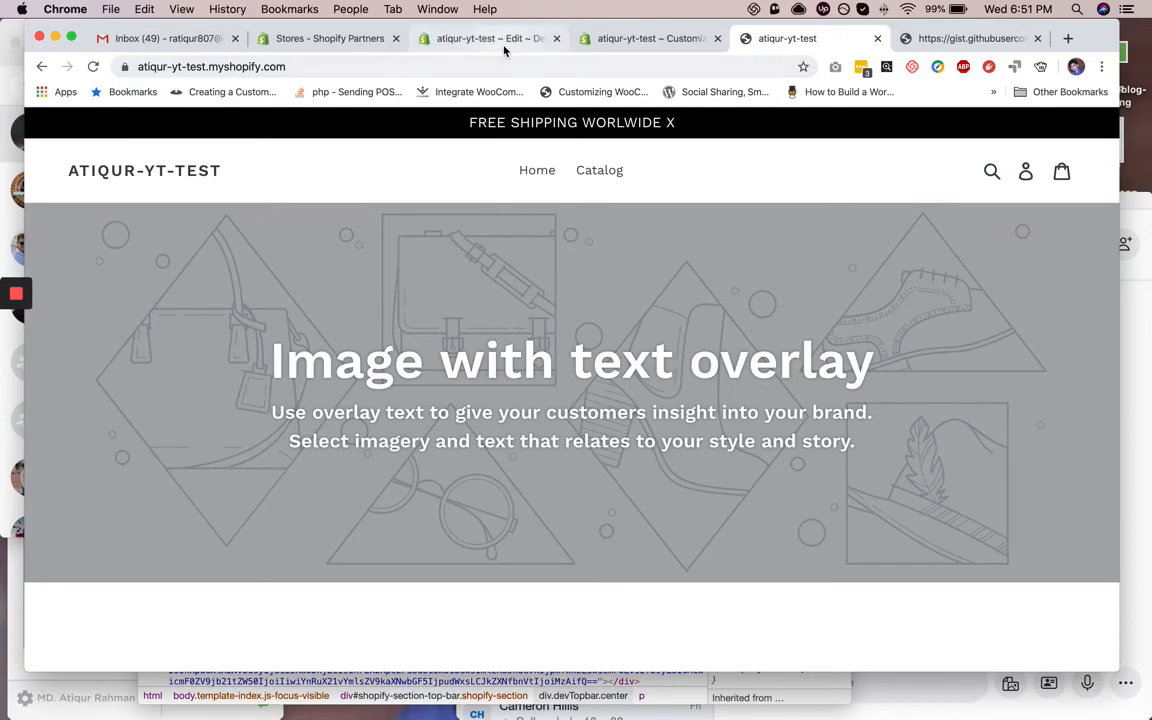
pyautogui.click(484, 38)
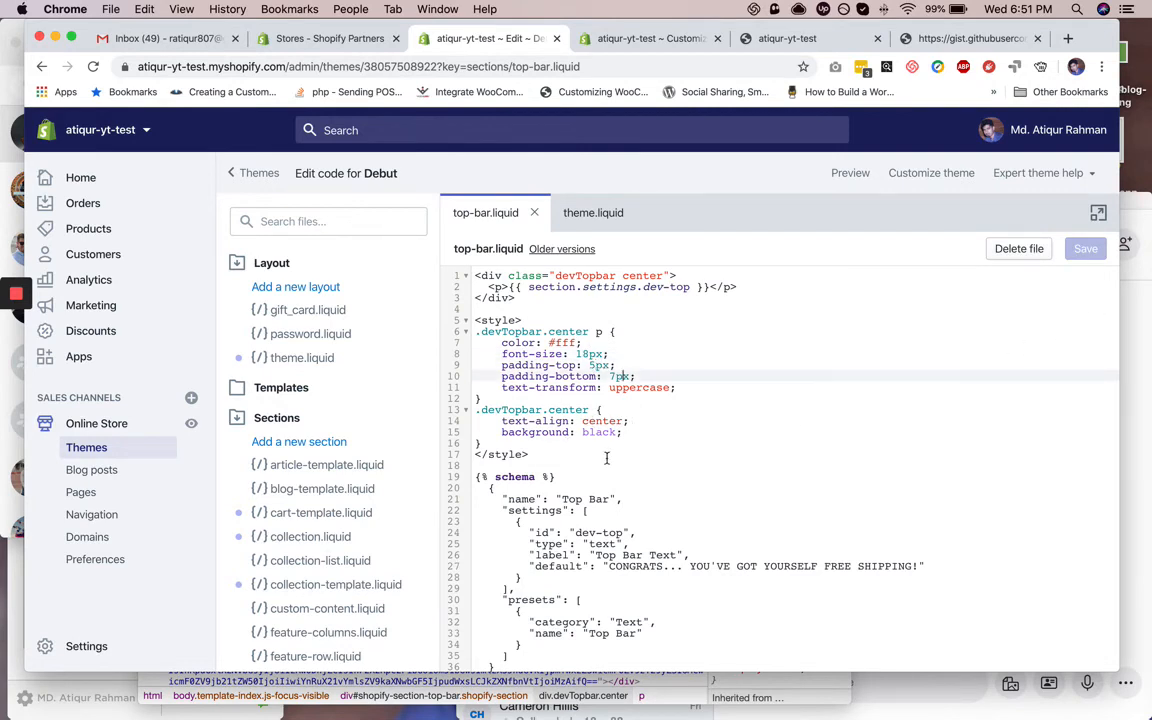
# Pick out the 'black' background value in .devTopbar.center, view the storefront, then go to Sublime Text.
pyautogui.doubleClick(600, 432)
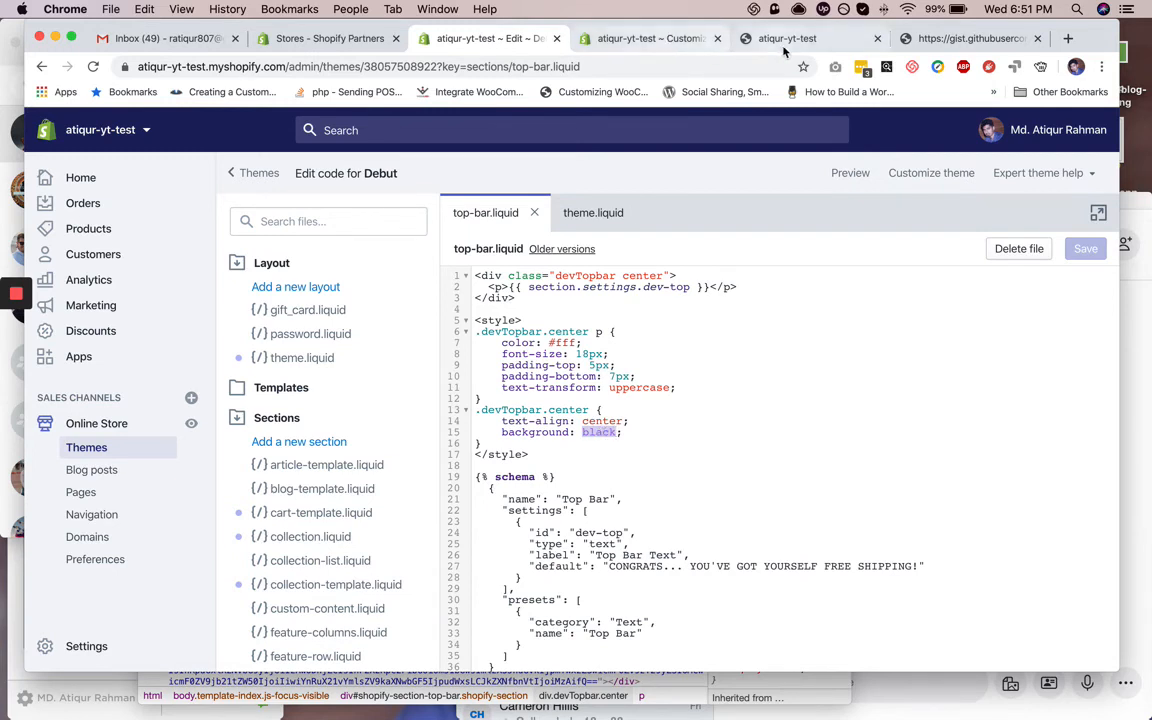
pyautogui.moveTo(810, 38)
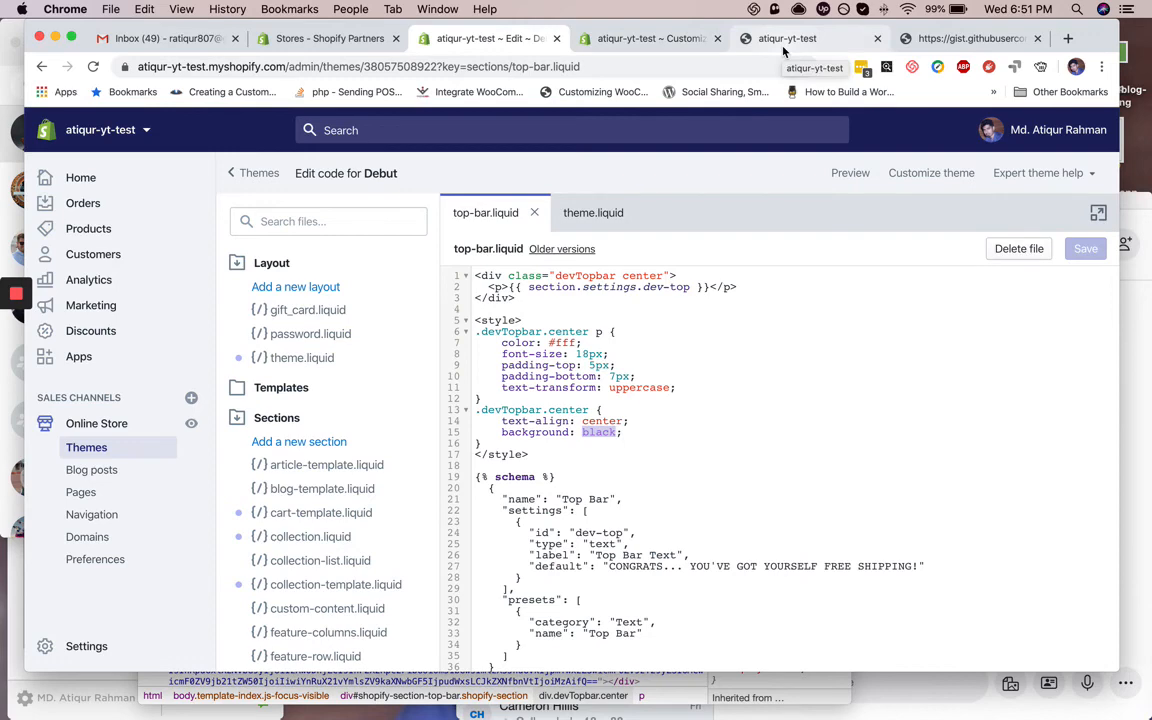
pyautogui.click(810, 38)
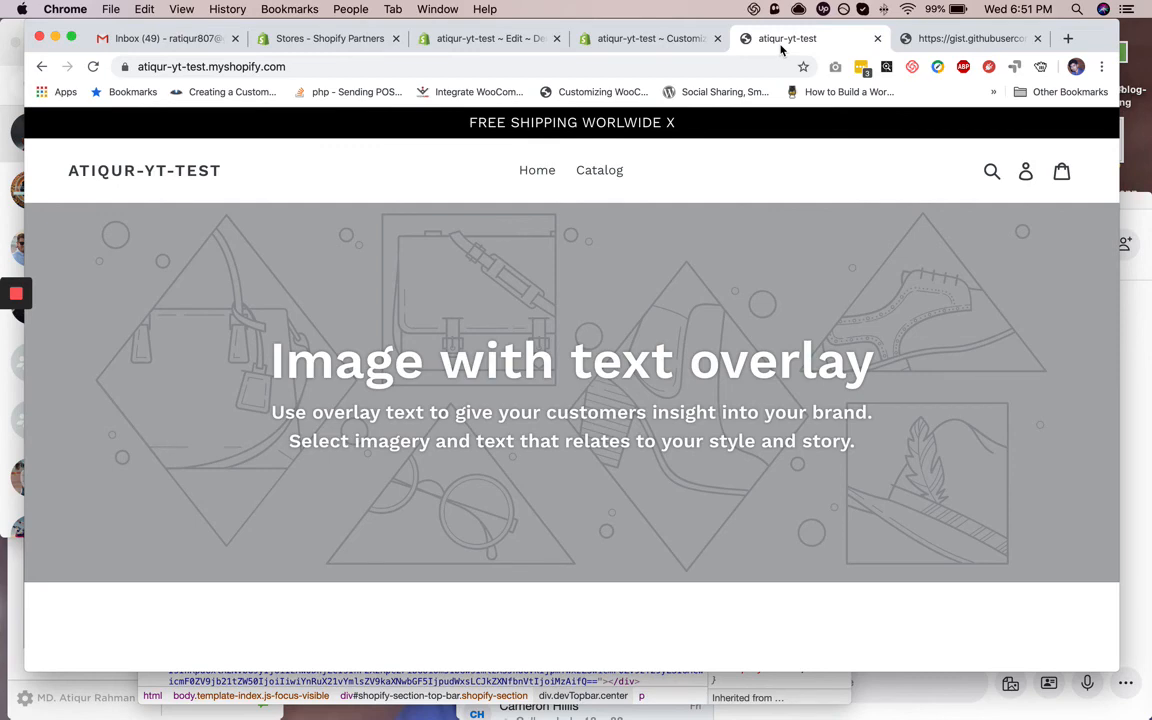
pyautogui.click(626, 684)
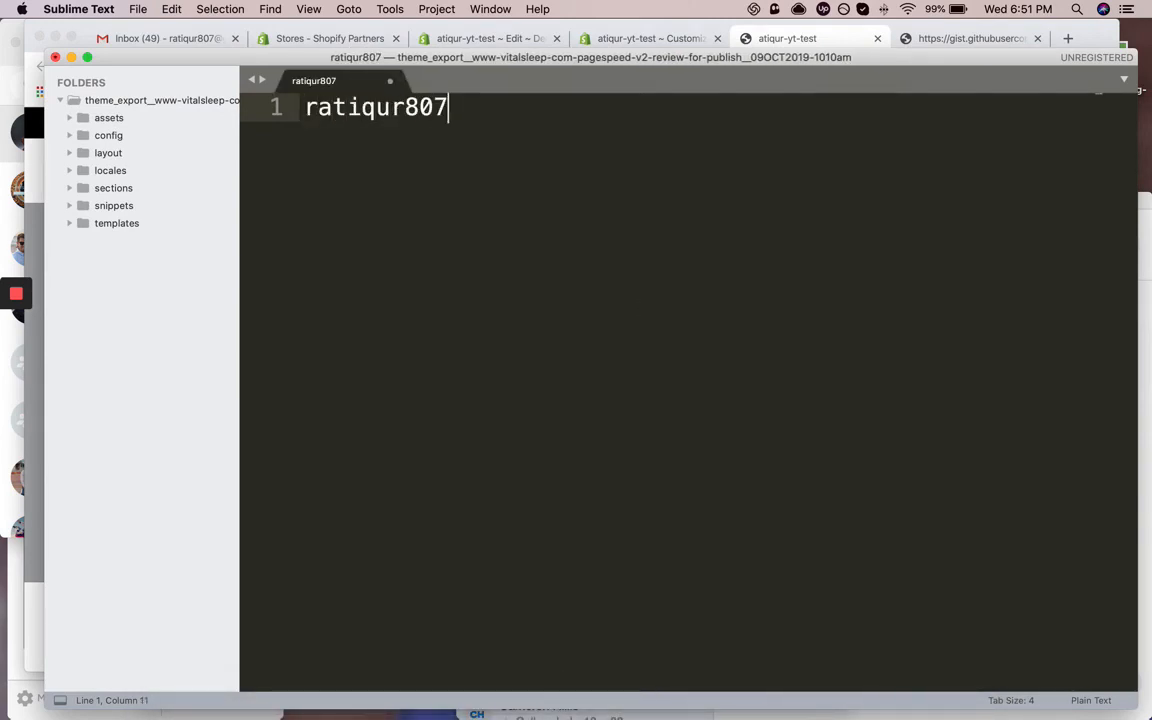
pyautogui.write('@gmail.coj')
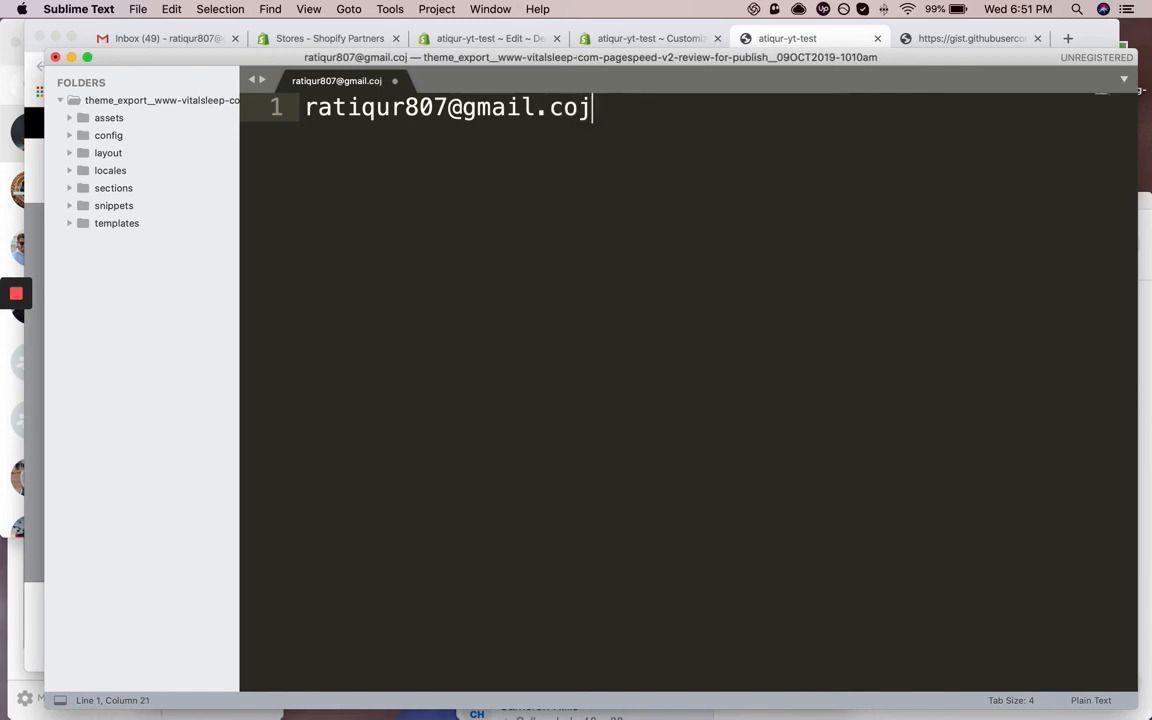